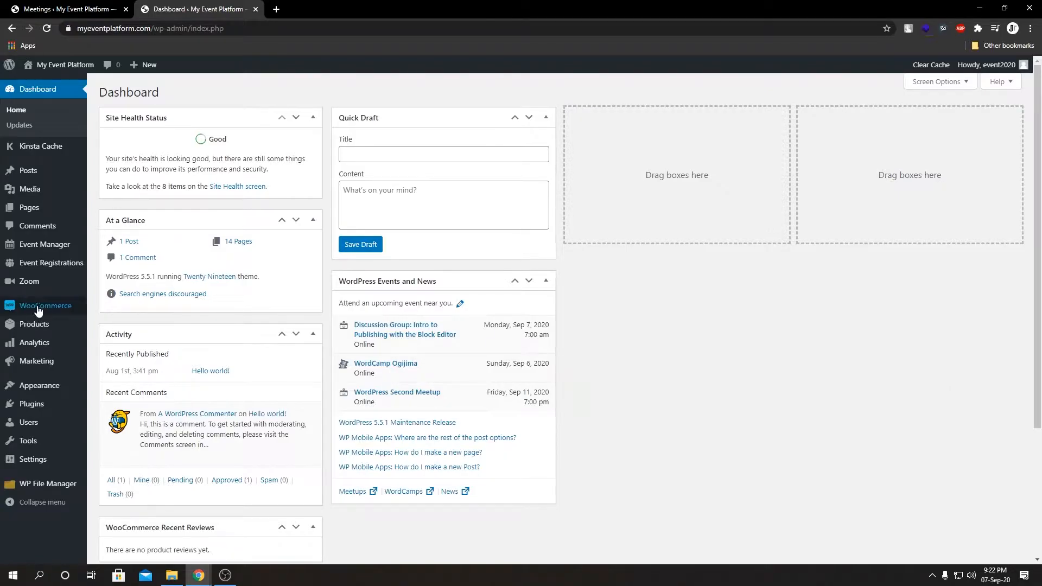
mouse_move(29, 281)
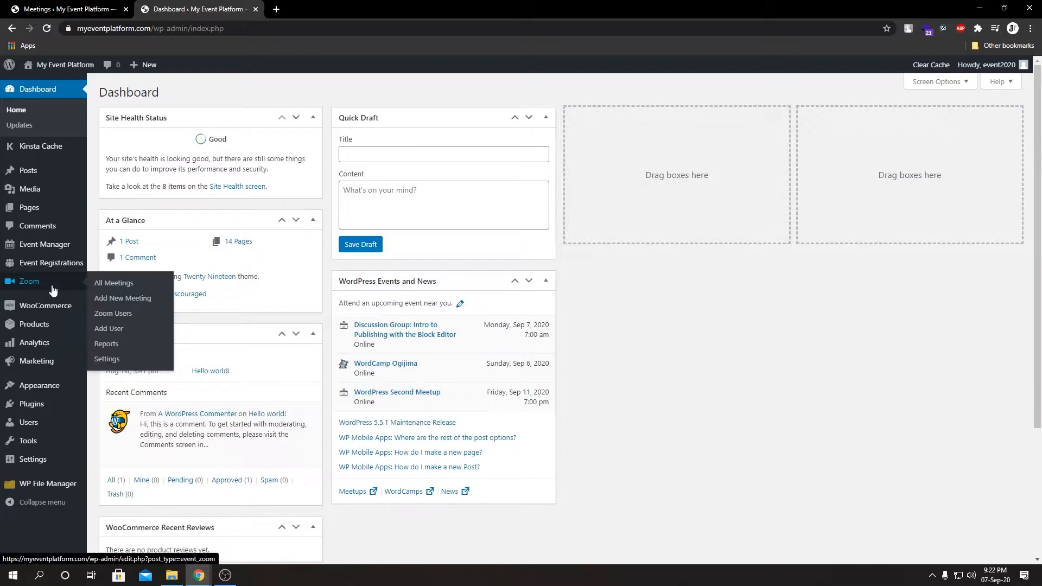
mouse_move(113, 283)
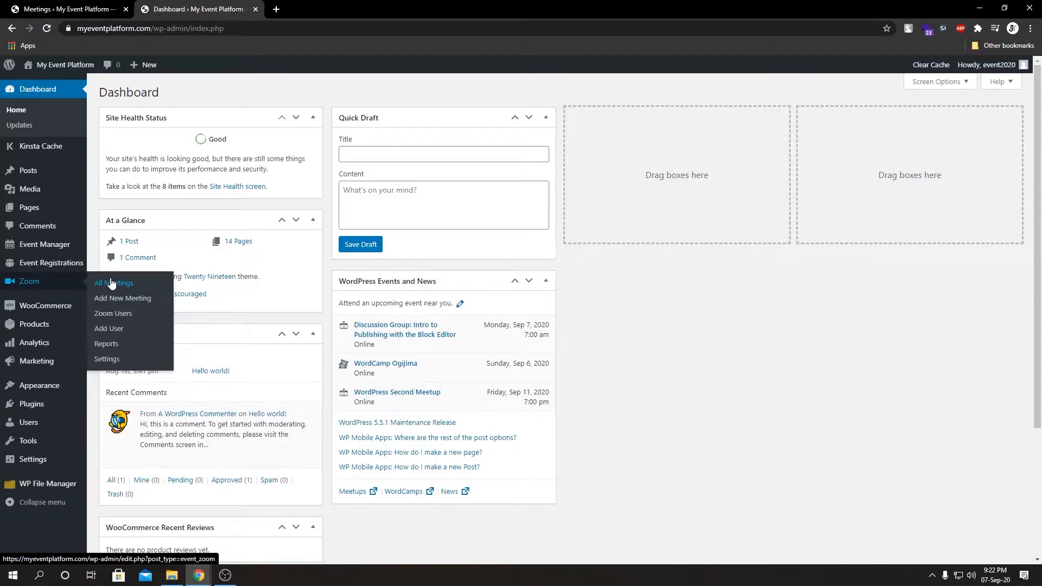
Show the All Meetings list containing 'Meeting with registration'
left_click(113, 285)
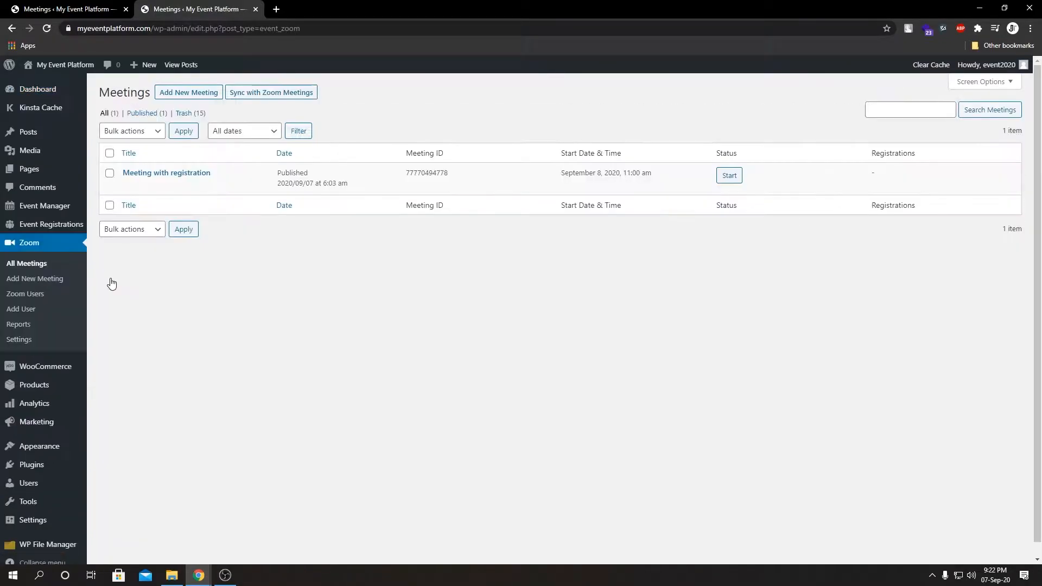
mouse_move(167, 173)
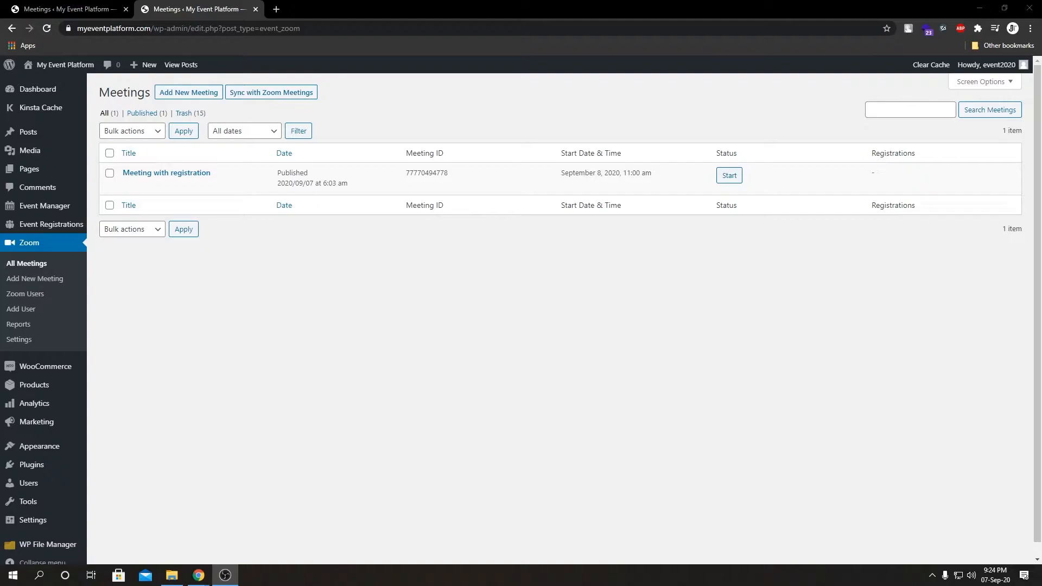
mouse_move(525, 359)
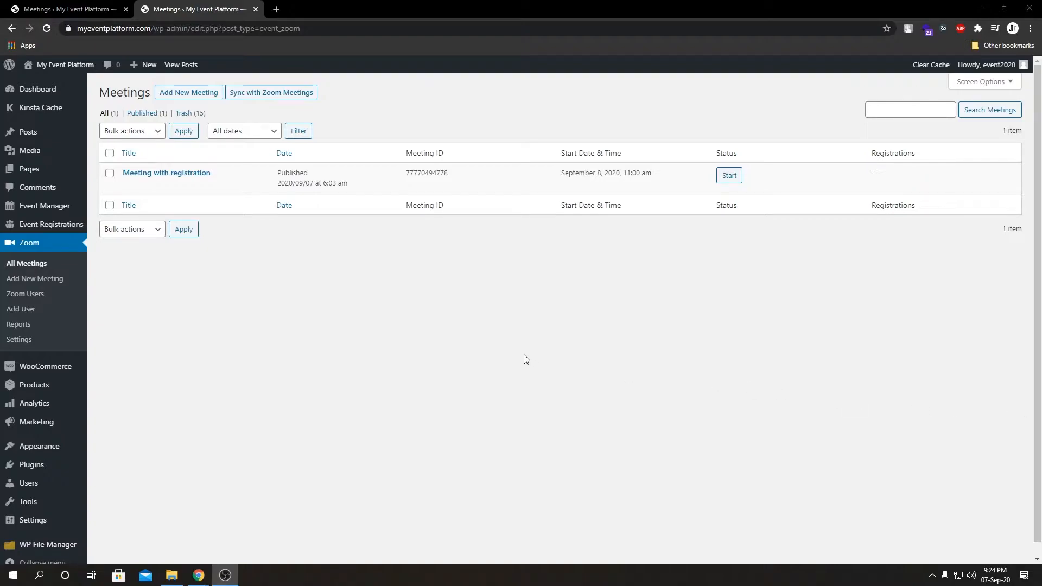
mouse_move(44, 206)
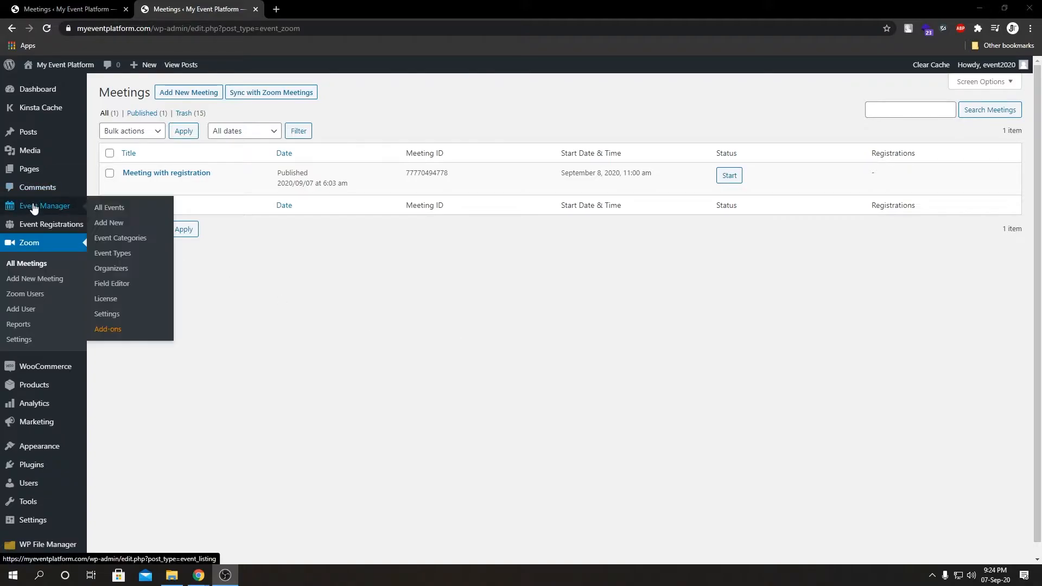
mouse_move(109, 222)
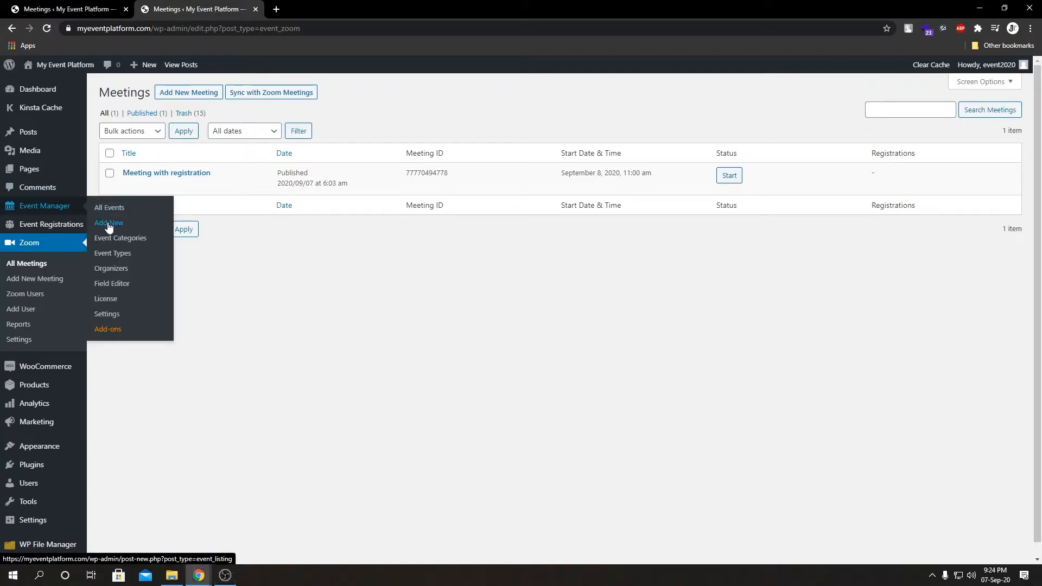
Create a new online event for 2020-09-09 with 'Our organizer' as its organizer
left_click(108, 223)
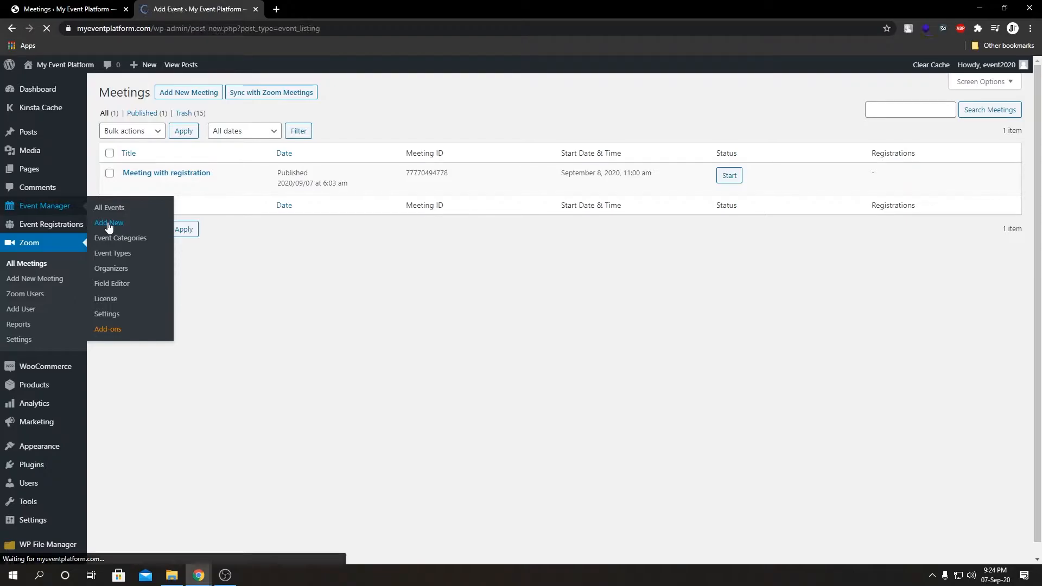
left_click(108, 222)
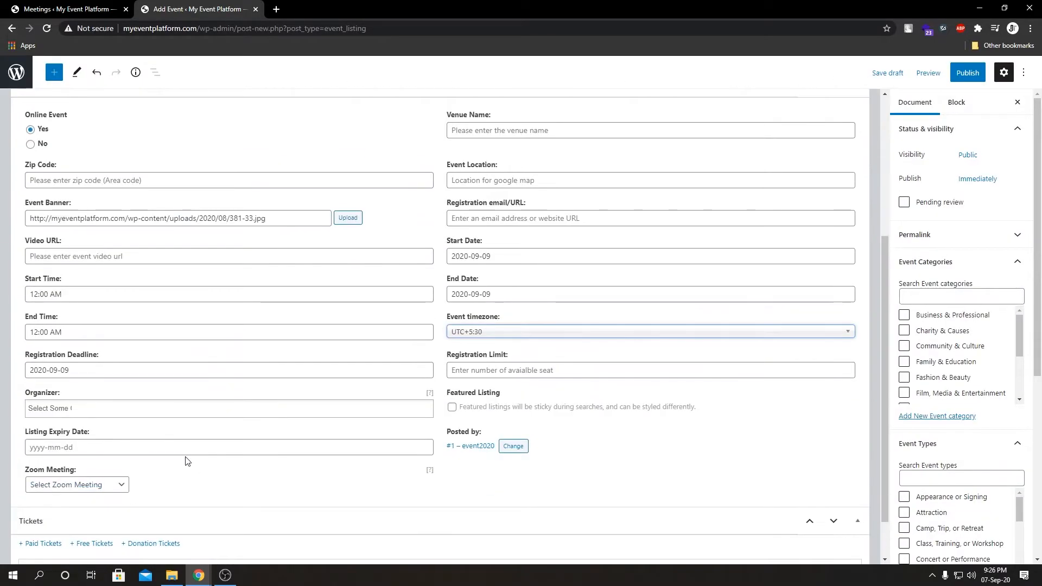
left_click(512, 446)
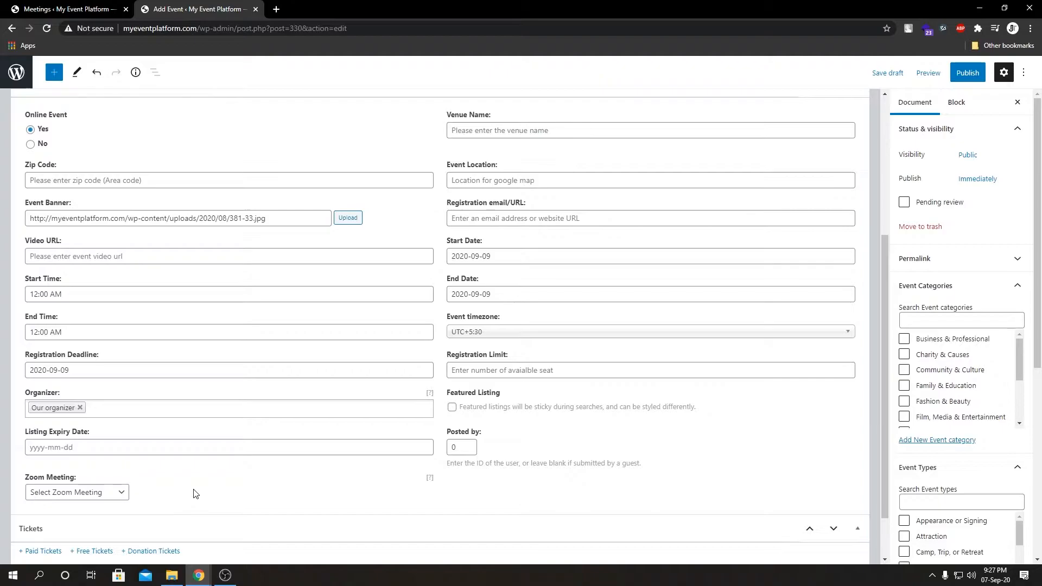
Add a blank free ticket entry in the event's Tickets box
scroll("down", 3)
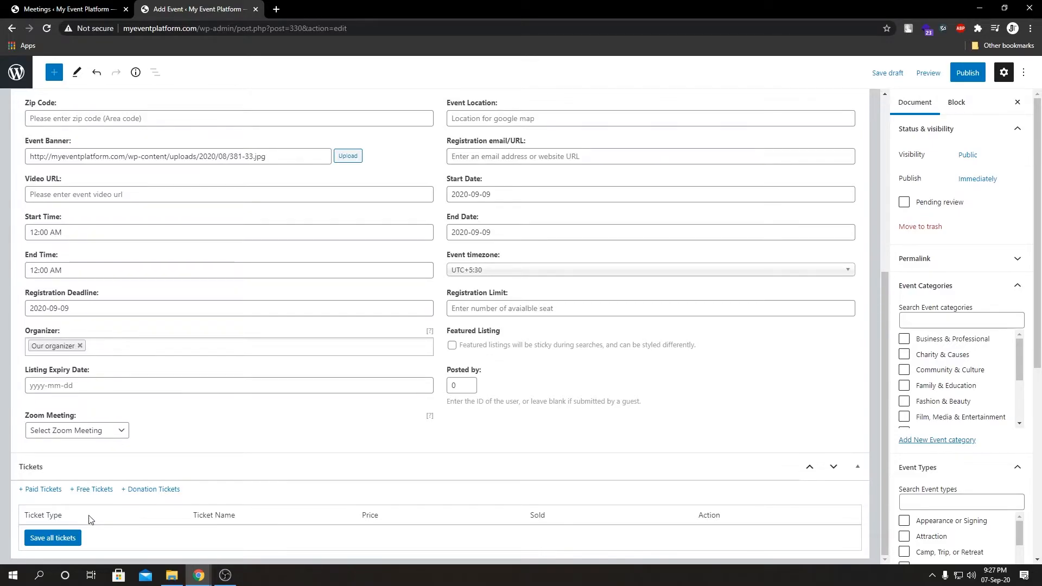
mouse_move(95, 493)
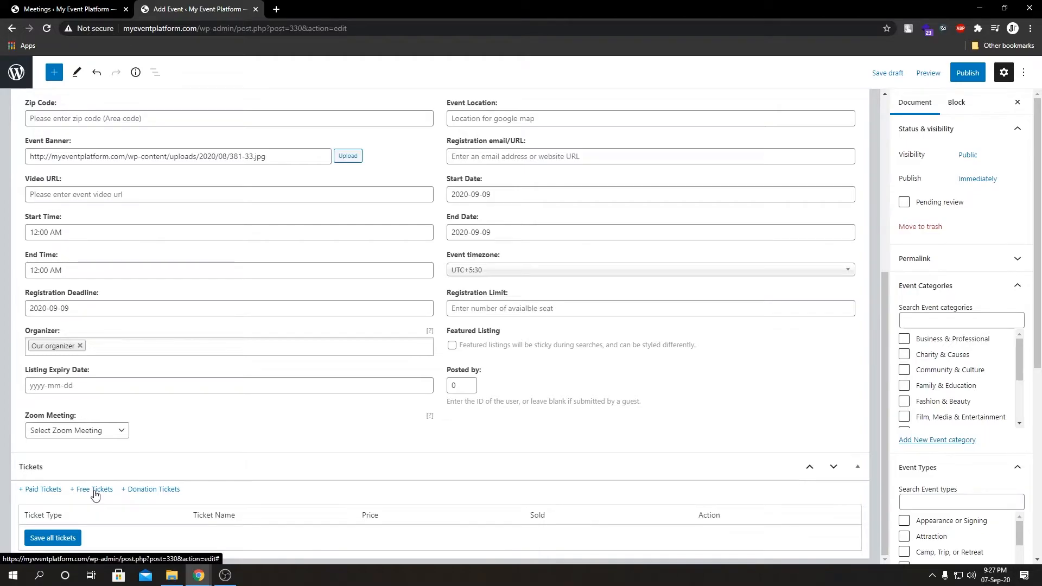
left_click(91, 489)
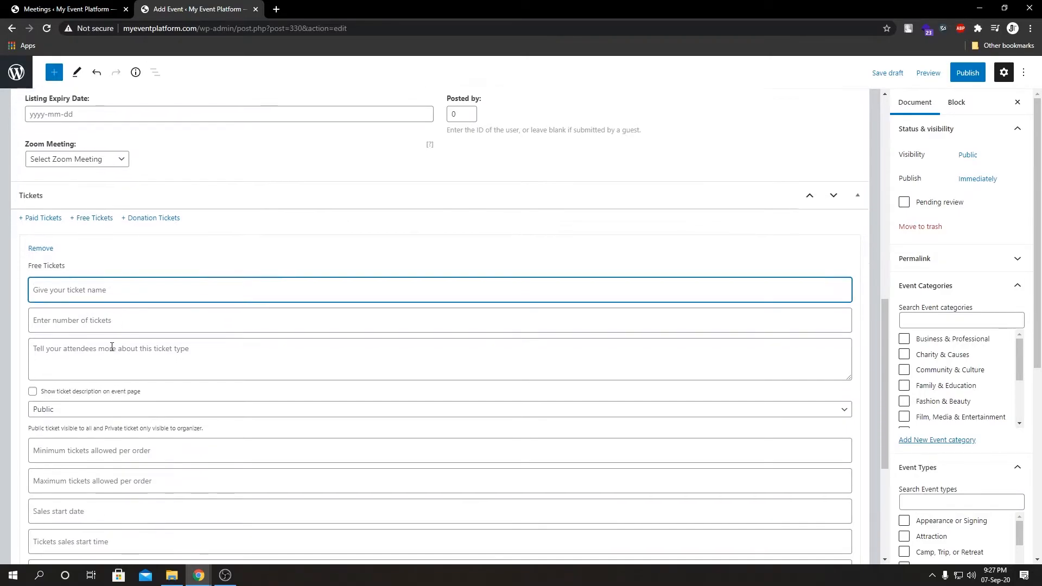
Name the ticket 'Free tickets for all' with 100 available
type("Free")
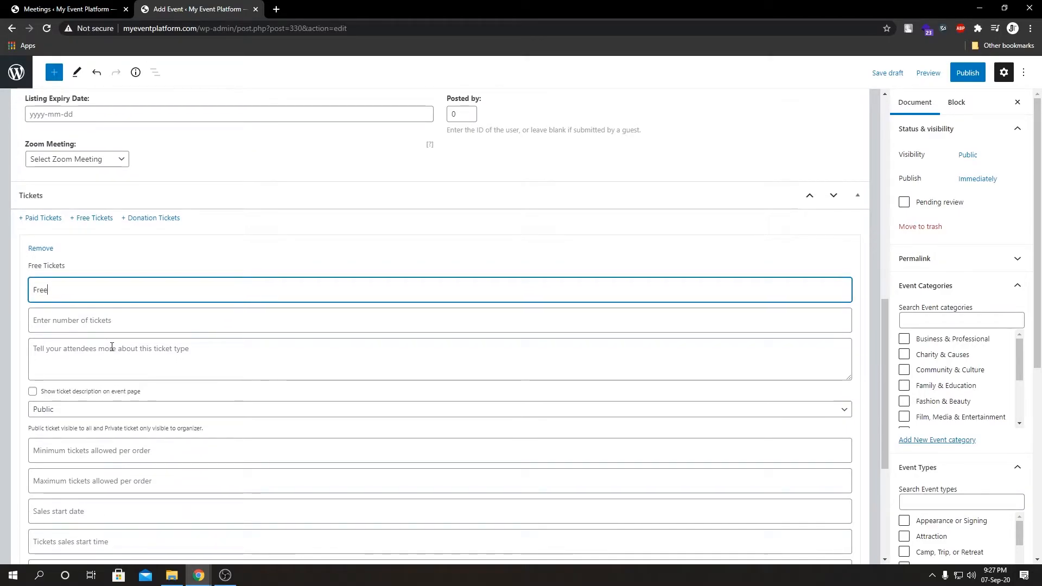
type("tickets")
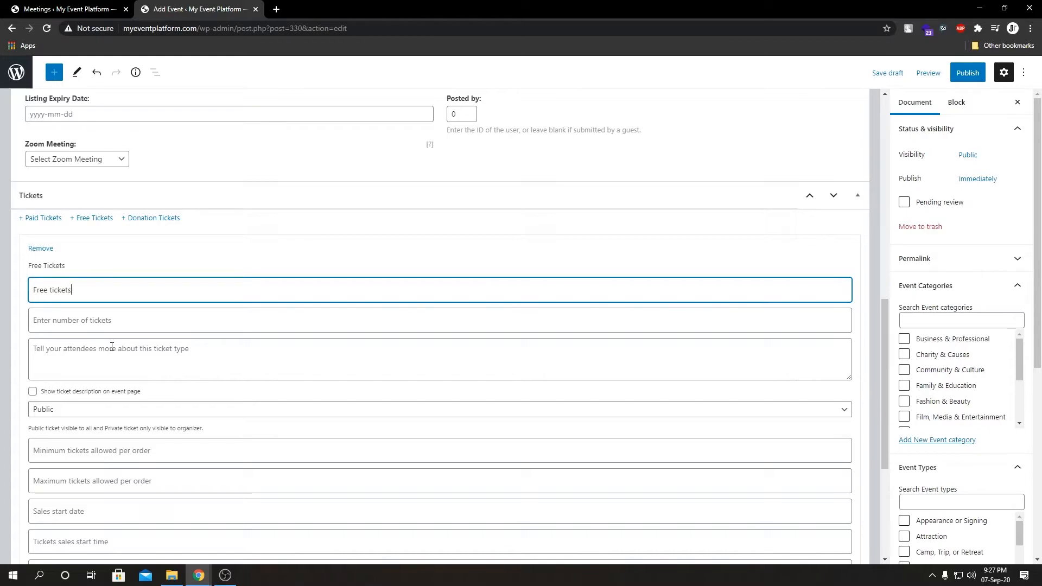
type("for all")
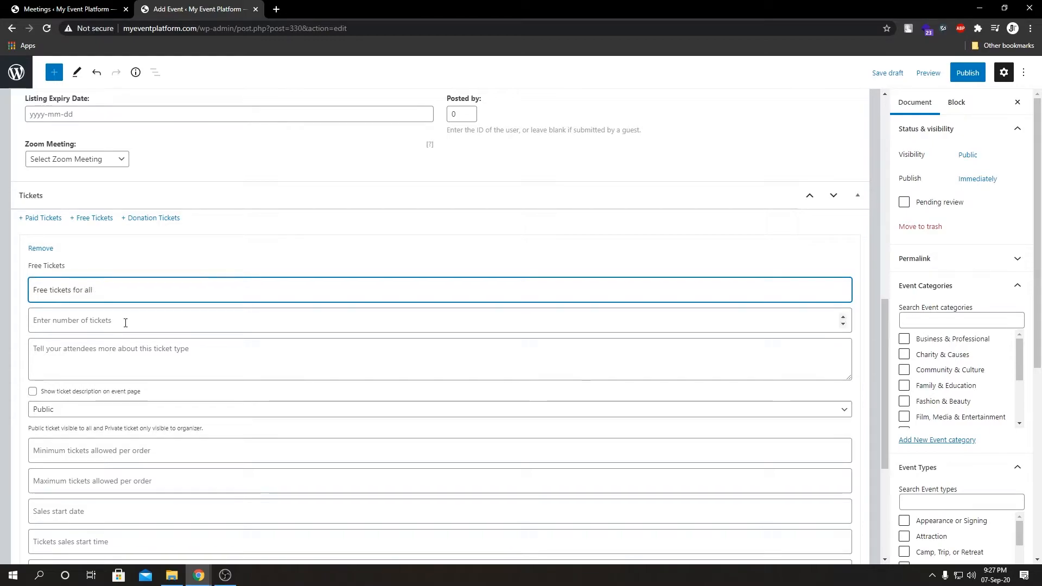
type("1")
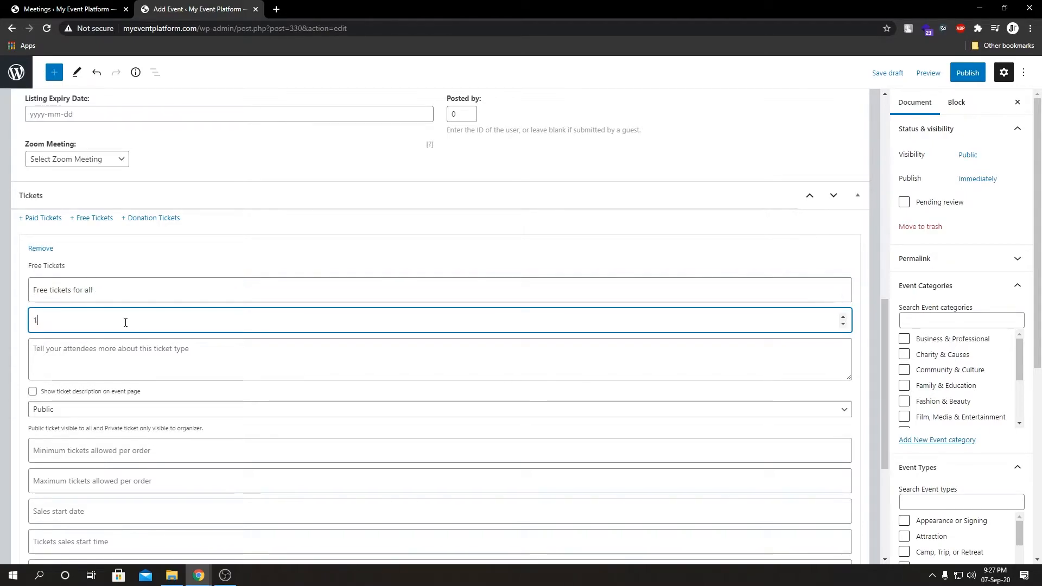
type("00")
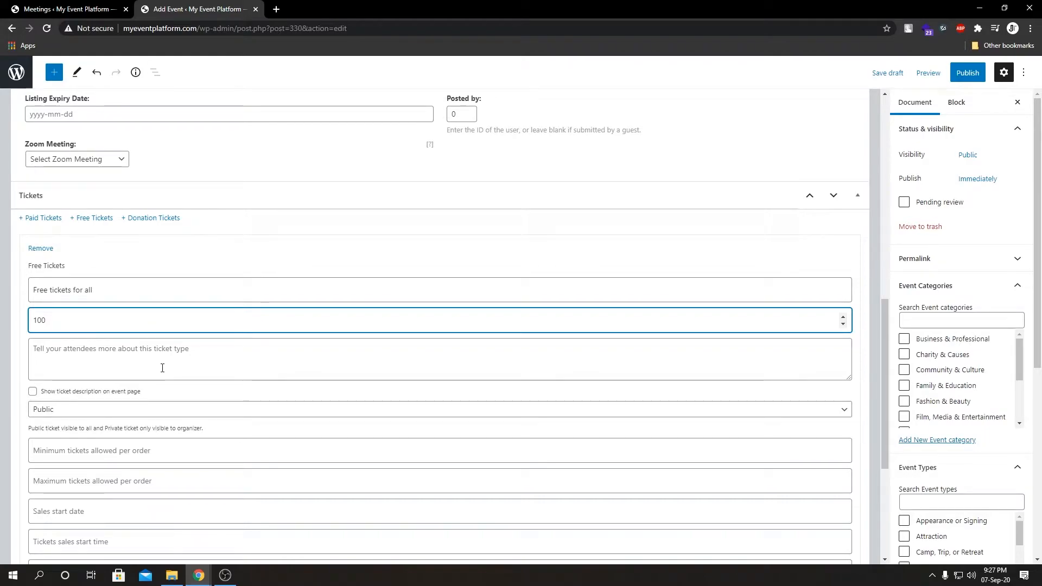
Write a no-cost ticket description shown on the event page and start choosing the sales start date
left_click(169, 359)
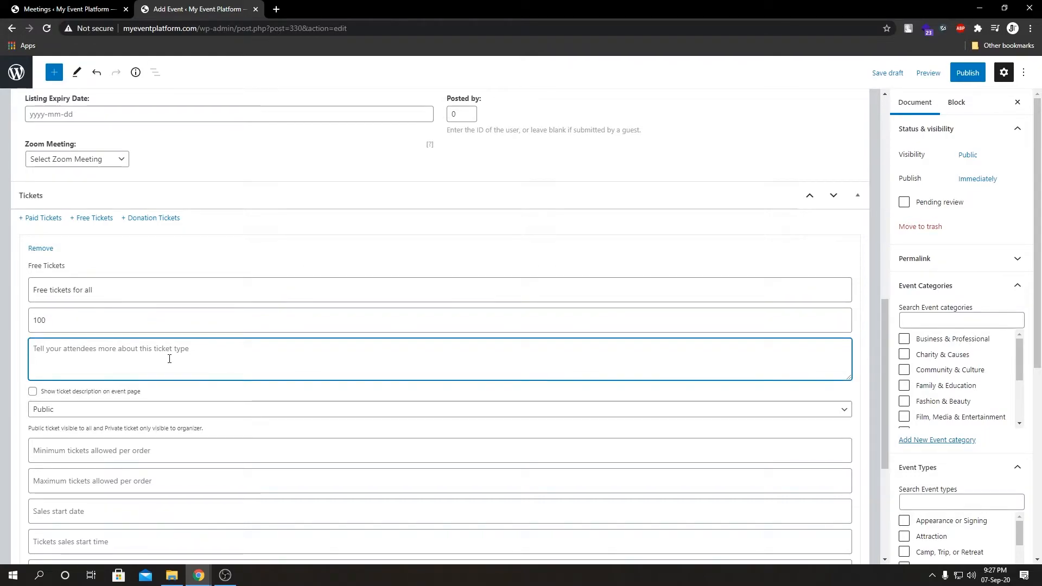
type("tickets for all without cost")
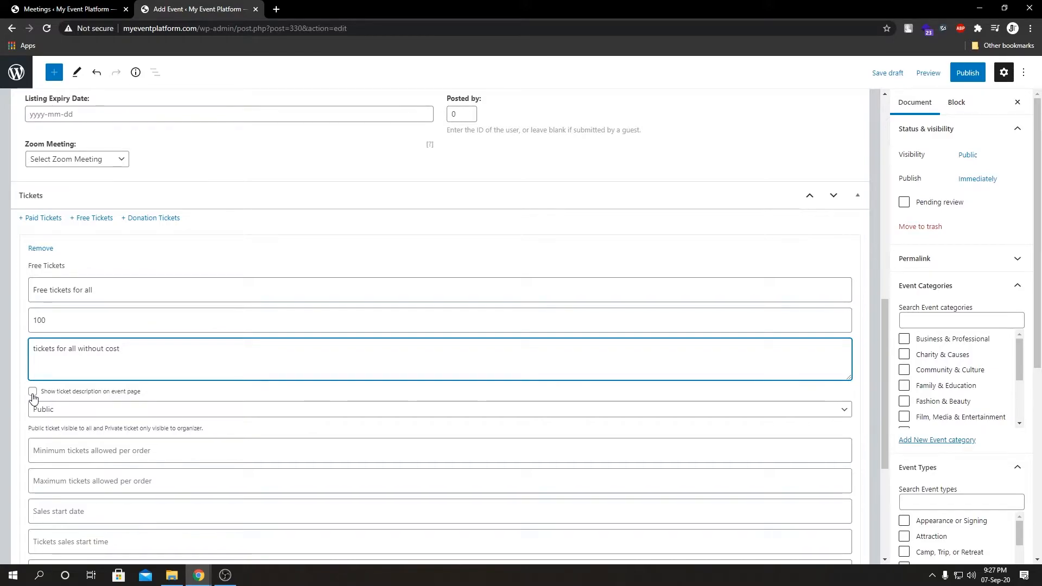
left_click(32, 392)
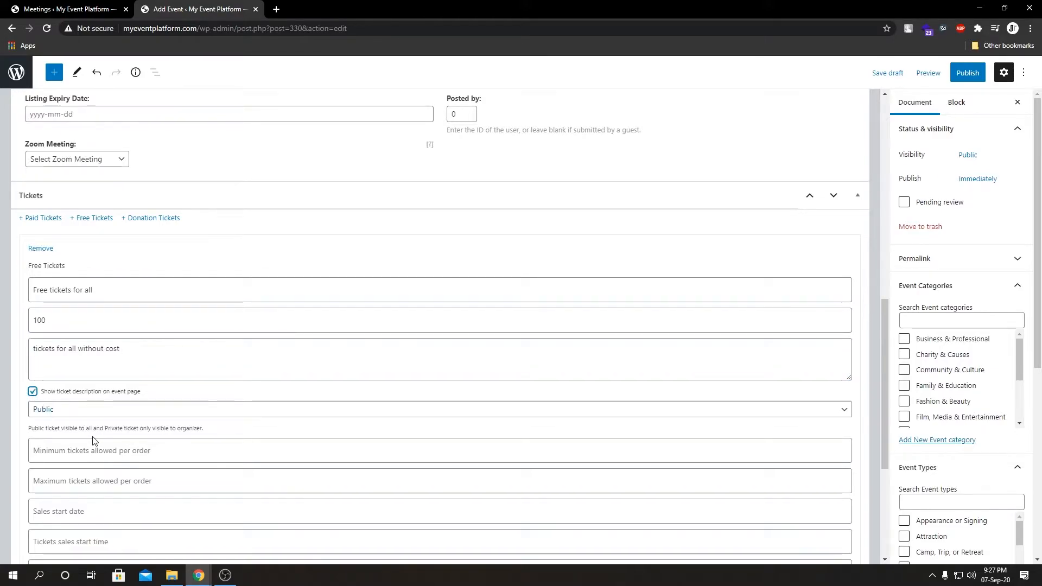
scroll("down", 3)
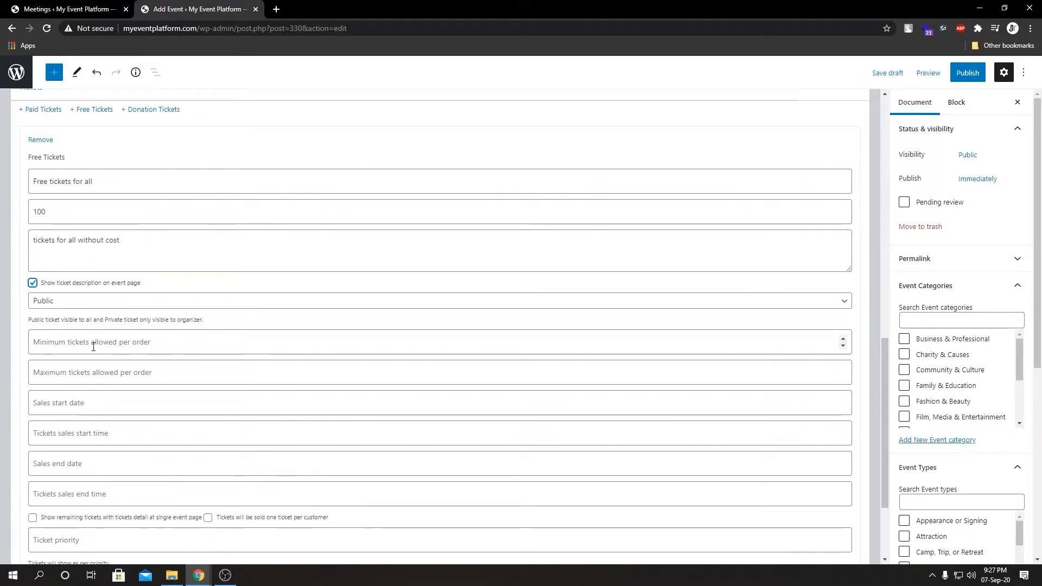
left_click(438, 372)
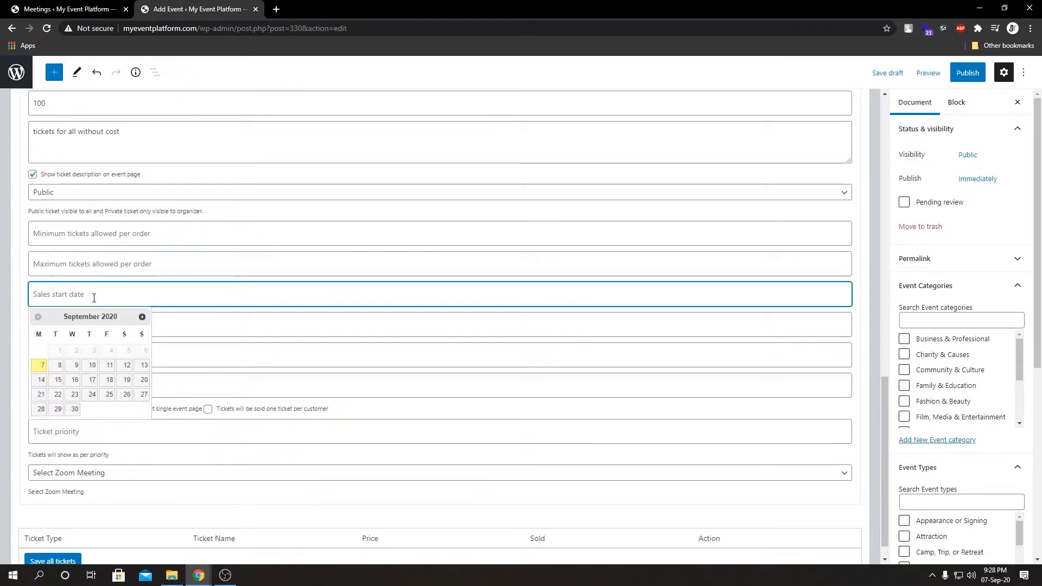
left_click(41, 365)
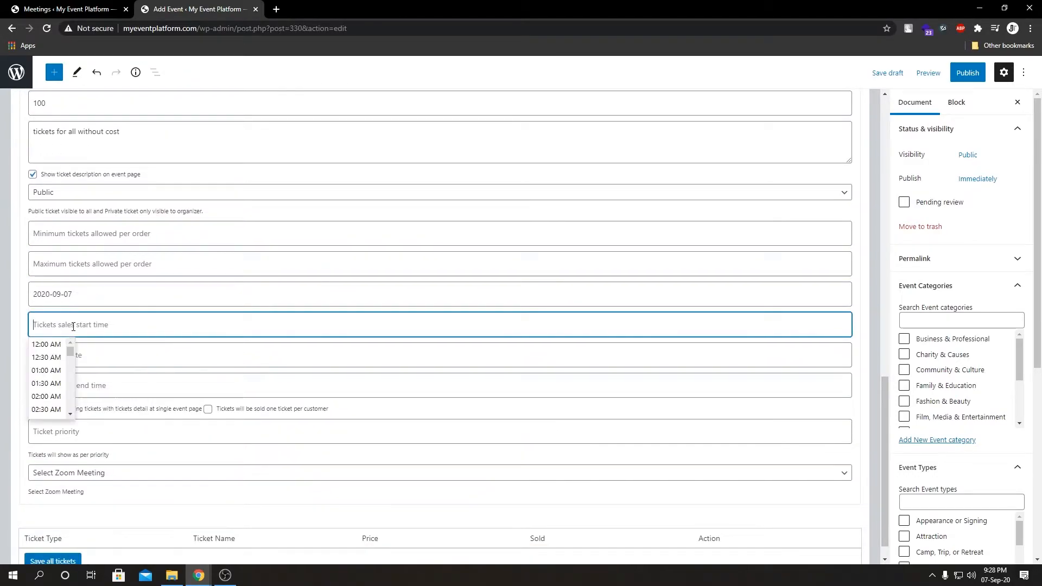
left_click(46, 344)
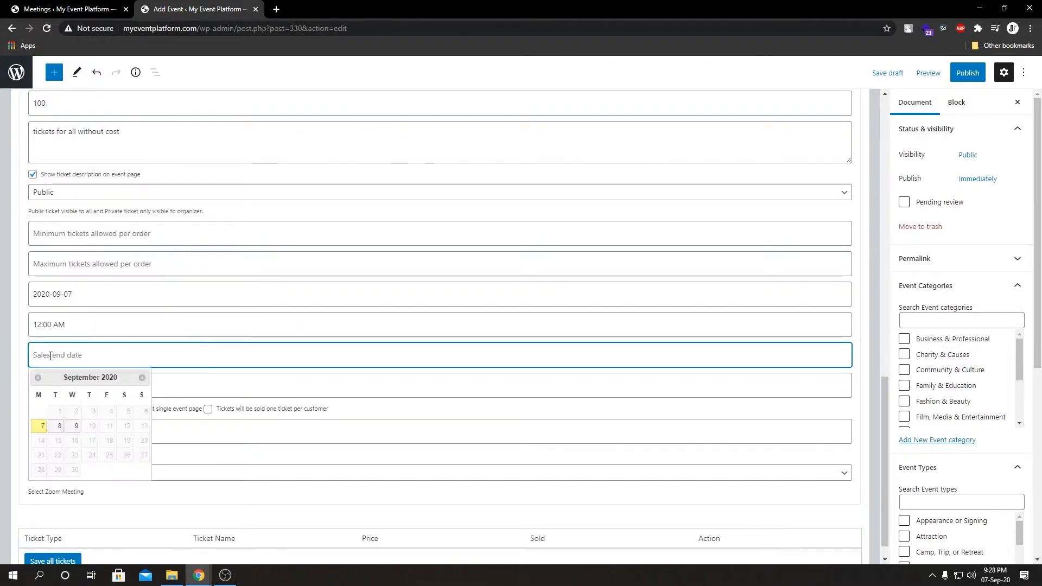
left_click(75, 426)
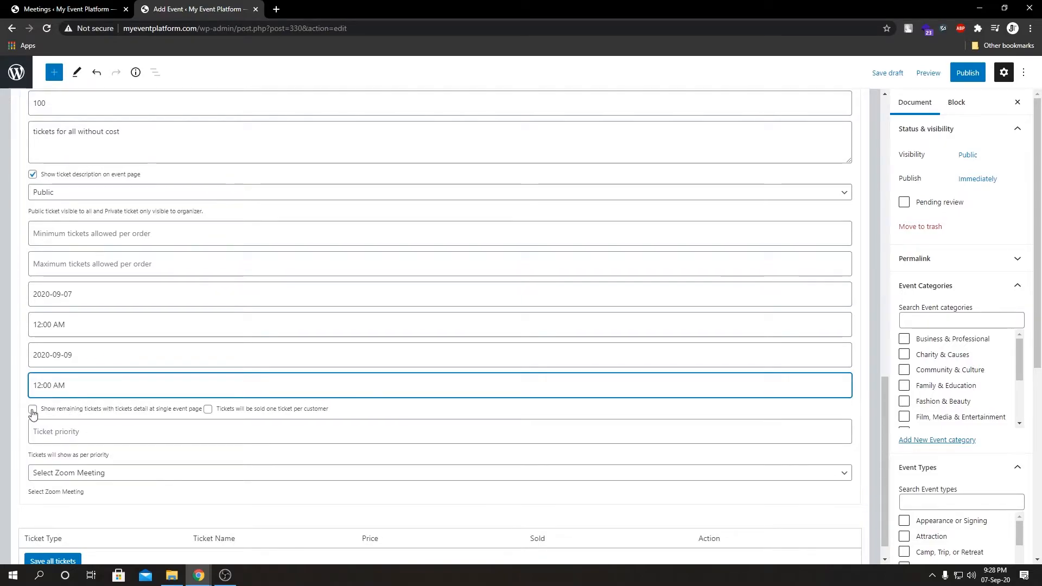
left_click(32, 409)
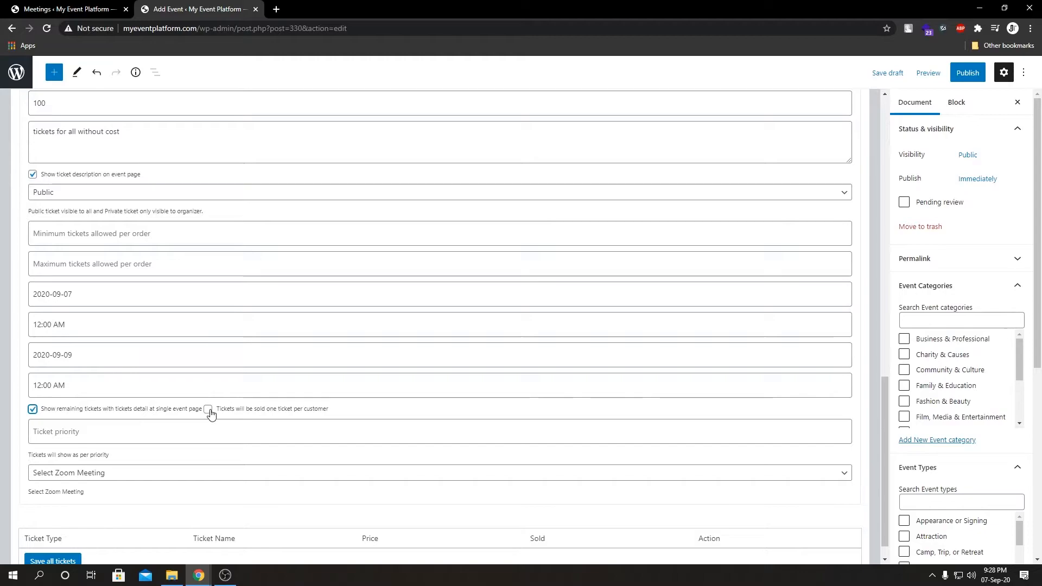
left_click(208, 409)
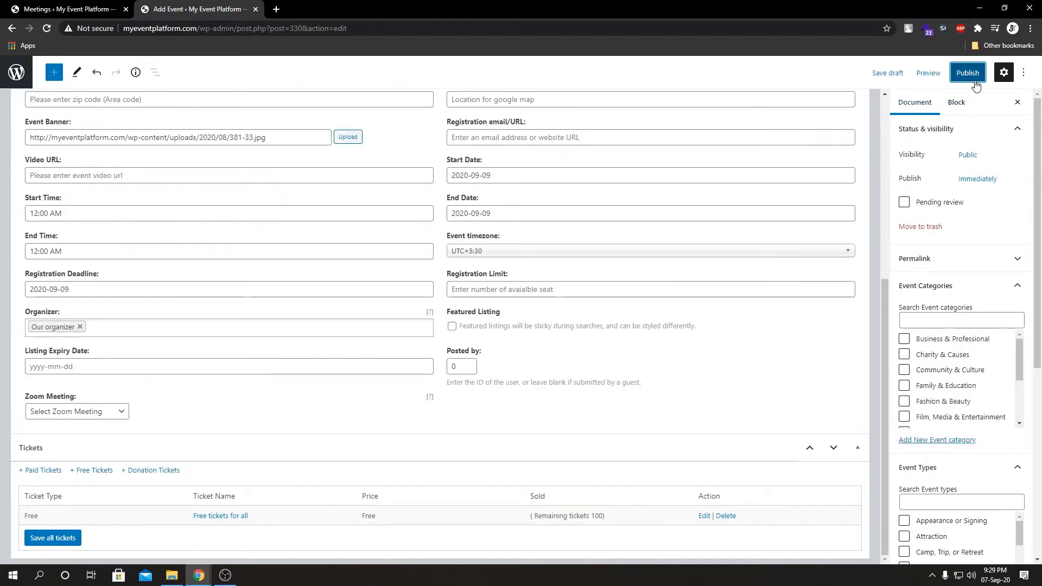
Publish the 'Meeting with tickets' event and view its live page
left_click(967, 73)
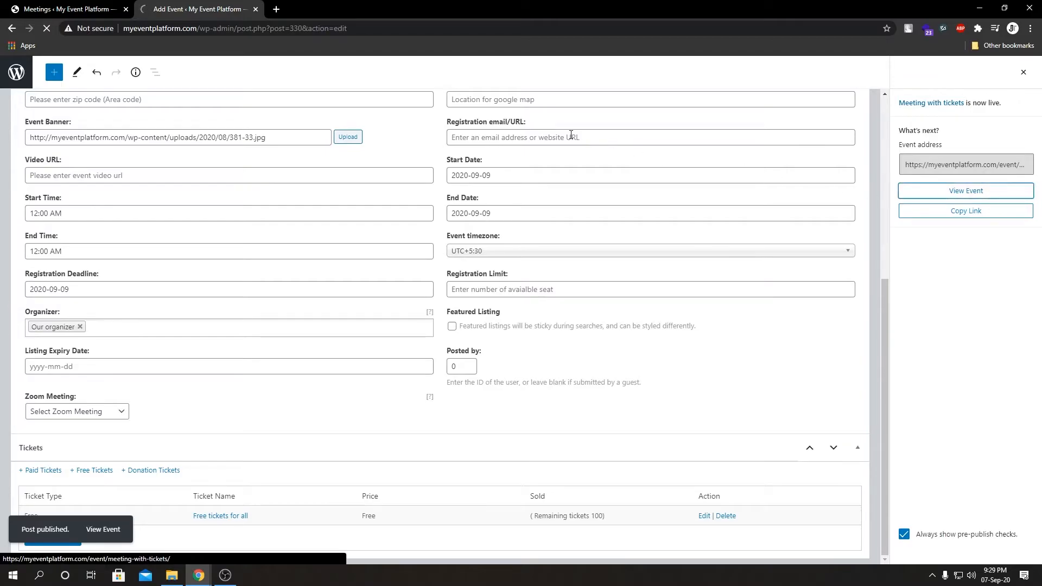
left_click(964, 191)
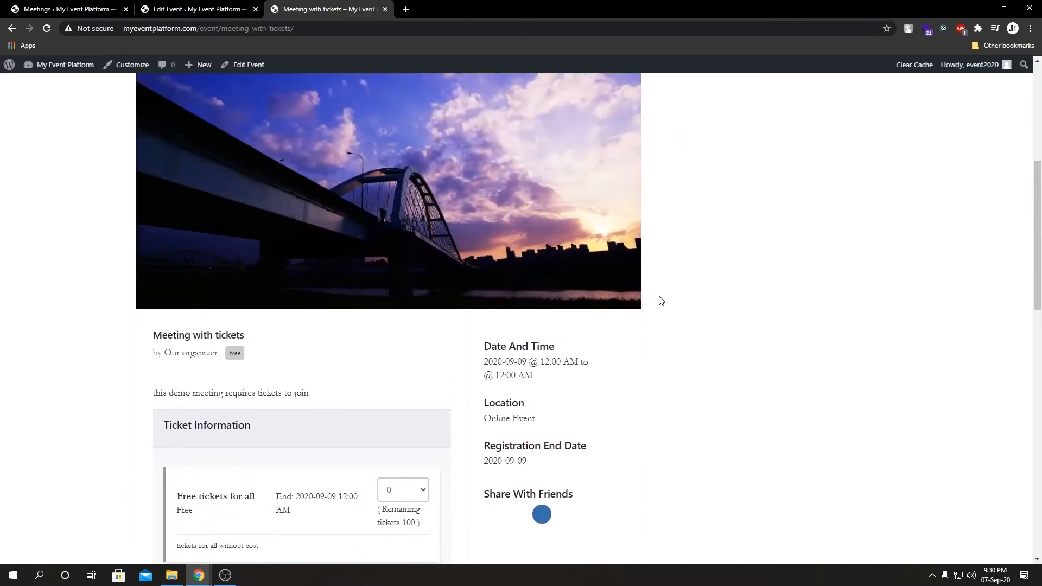
scroll("down", 3)
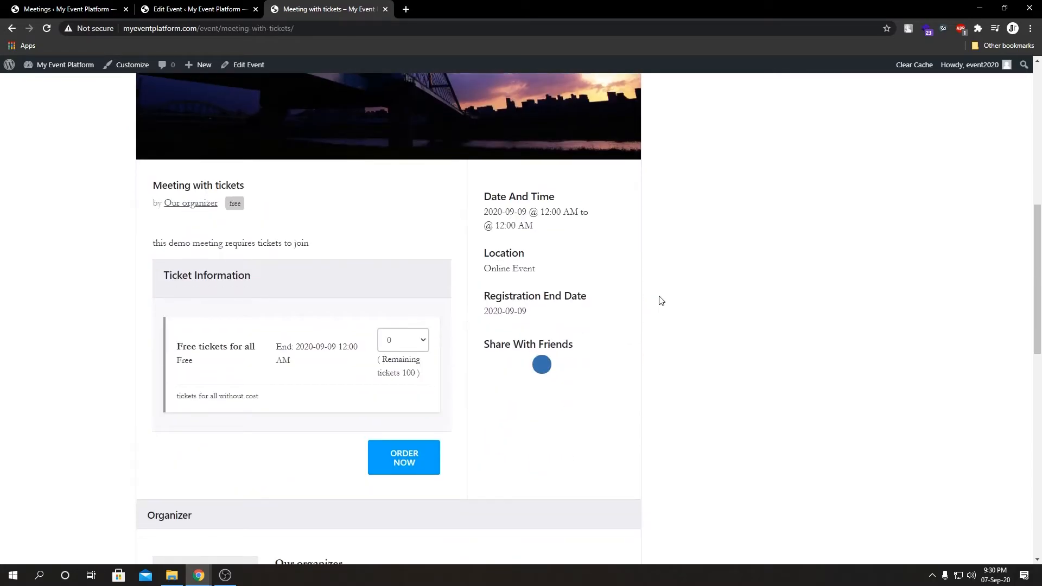
mouse_move(564, 292)
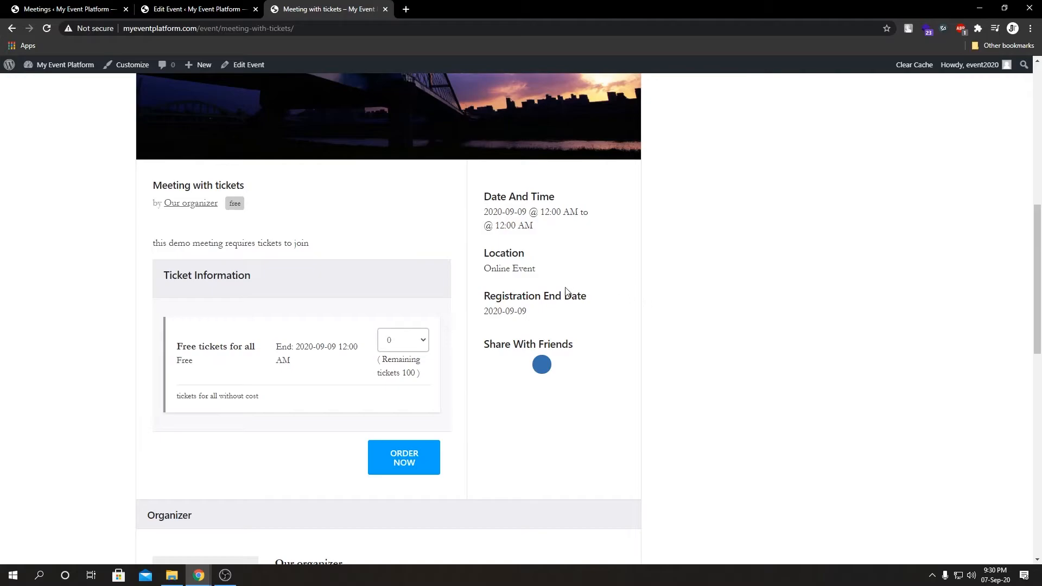
mouse_move(572, 213)
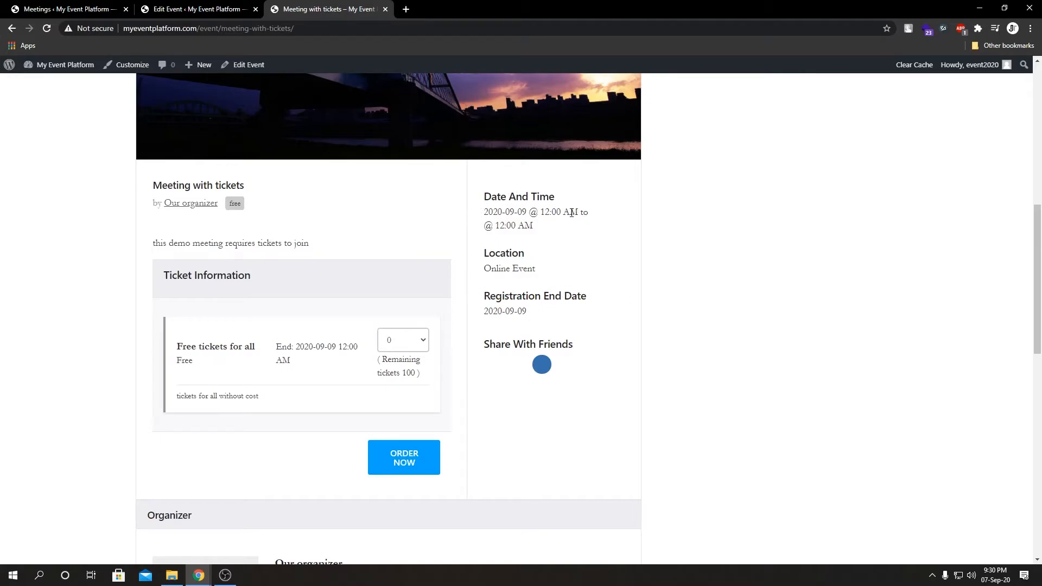
mouse_move(290, 474)
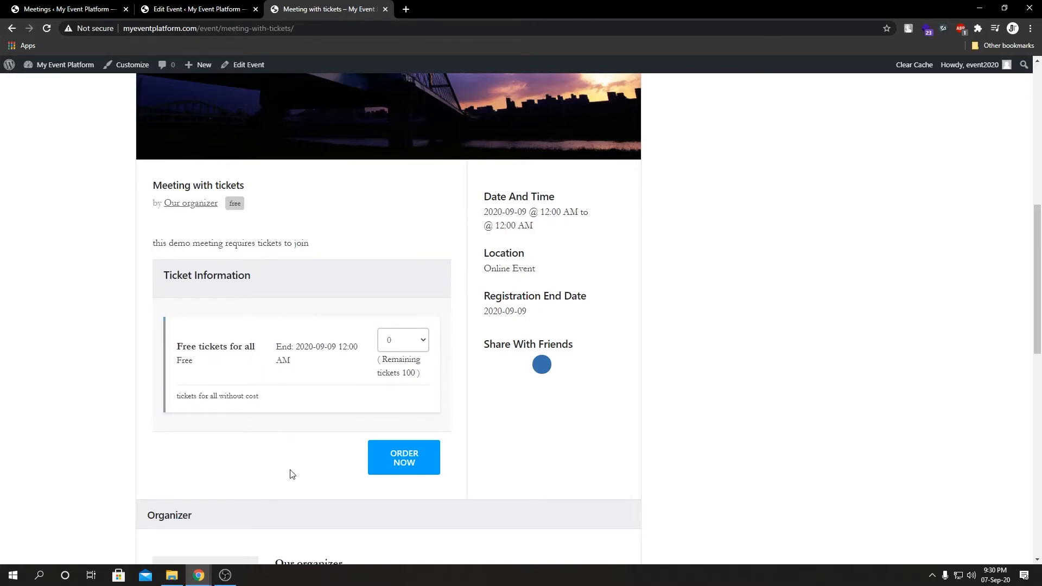
mouse_move(265, 424)
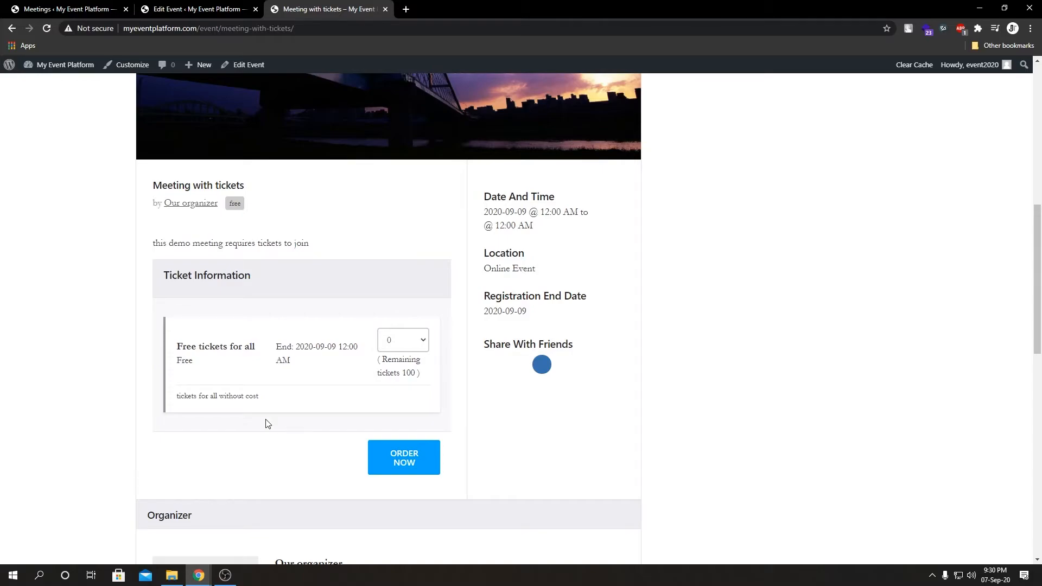
mouse_move(324, 319)
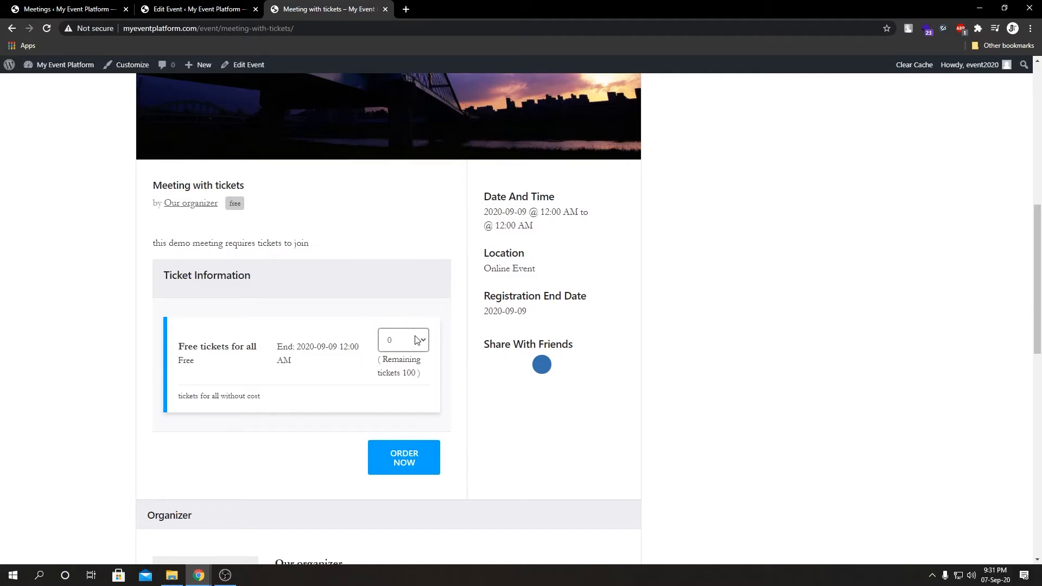
Order 1 'Free tickets for all' ticket into the cart at ₹0.00
left_click(403, 340)
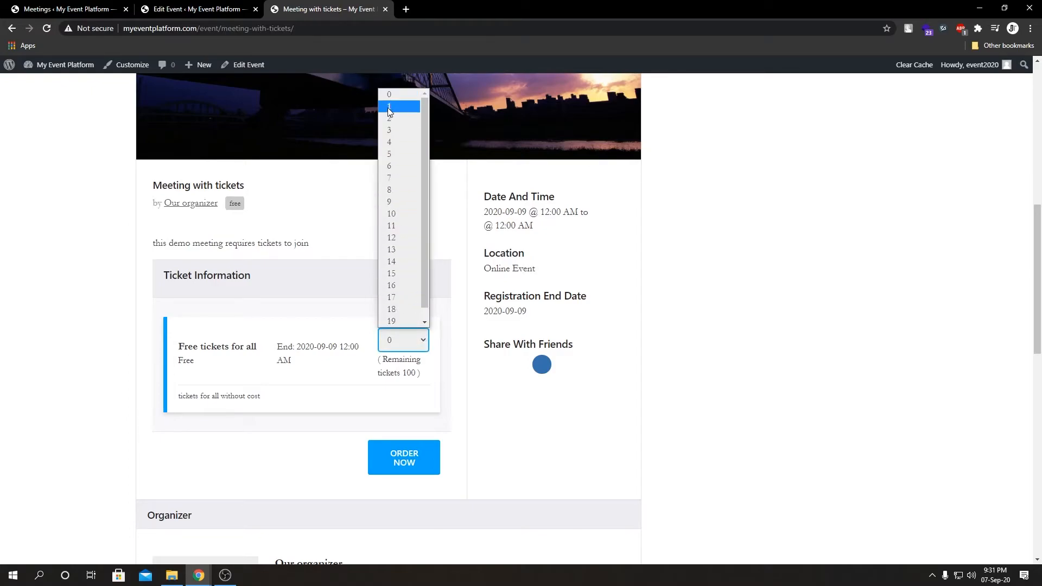
left_click(388, 107)
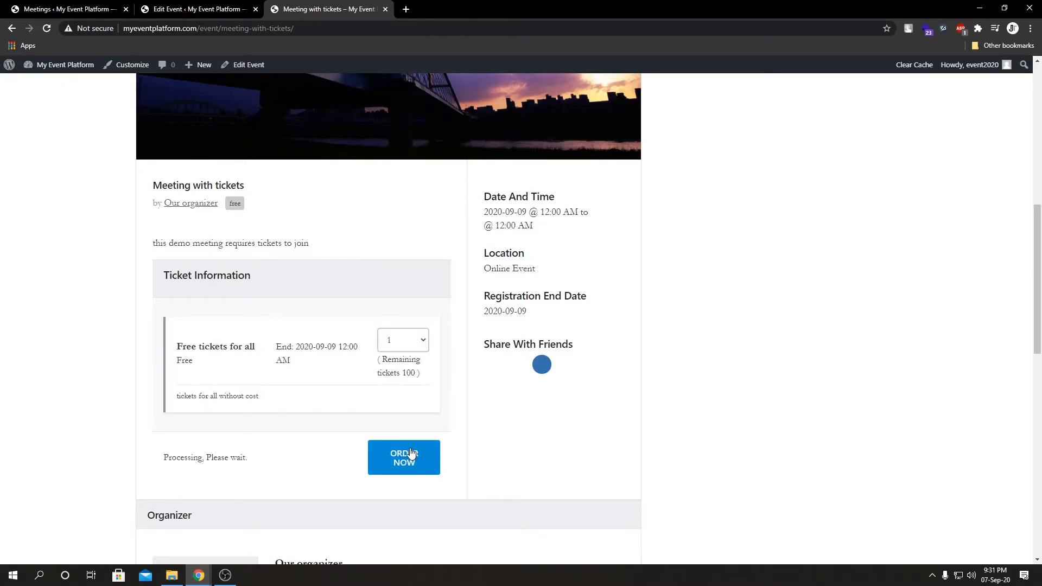
left_click(403, 457)
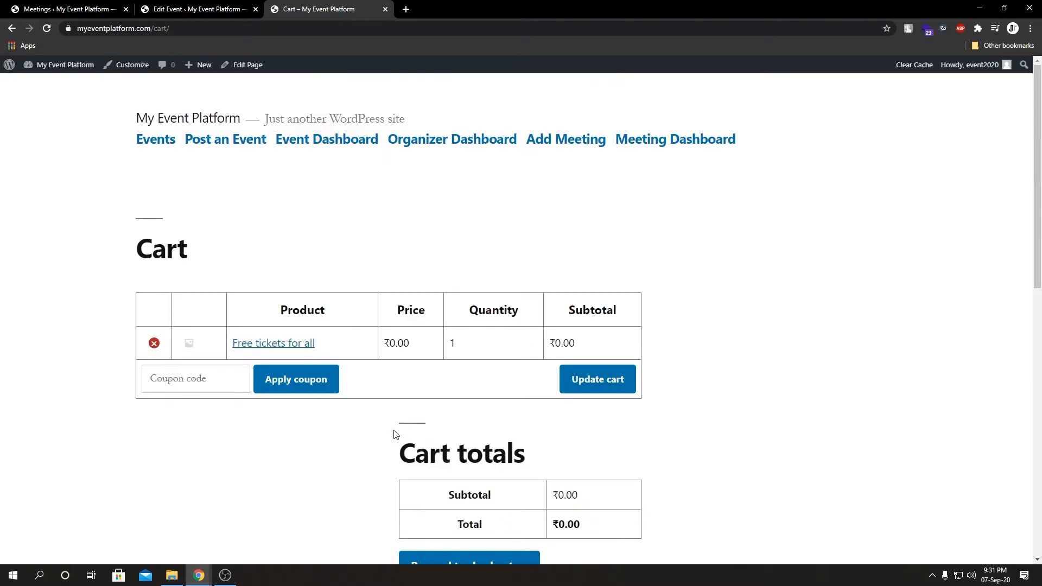
Proceed from the cart to the checkout page with billing details
scroll("down", 3)
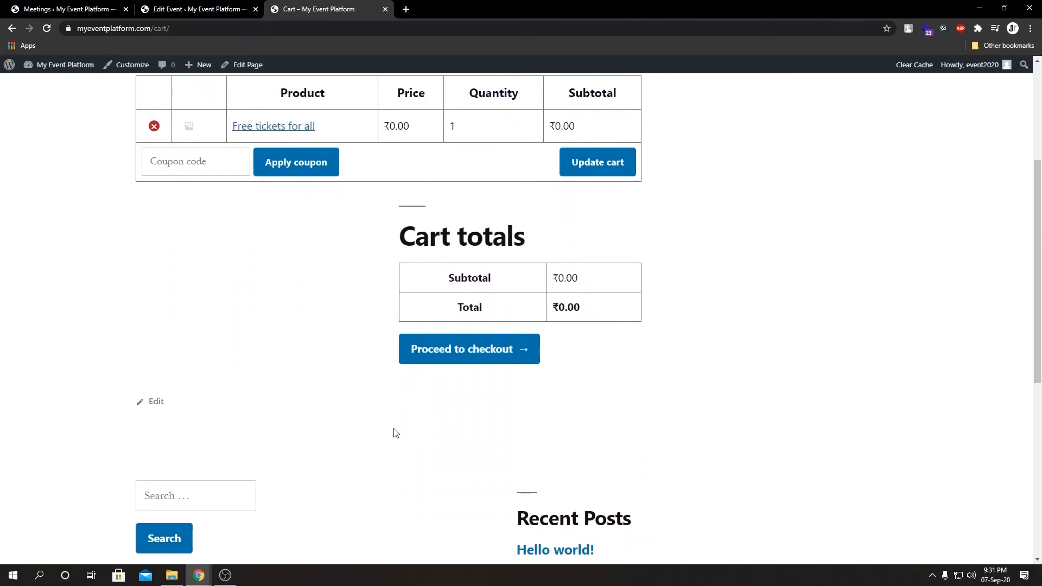
left_click(469, 348)
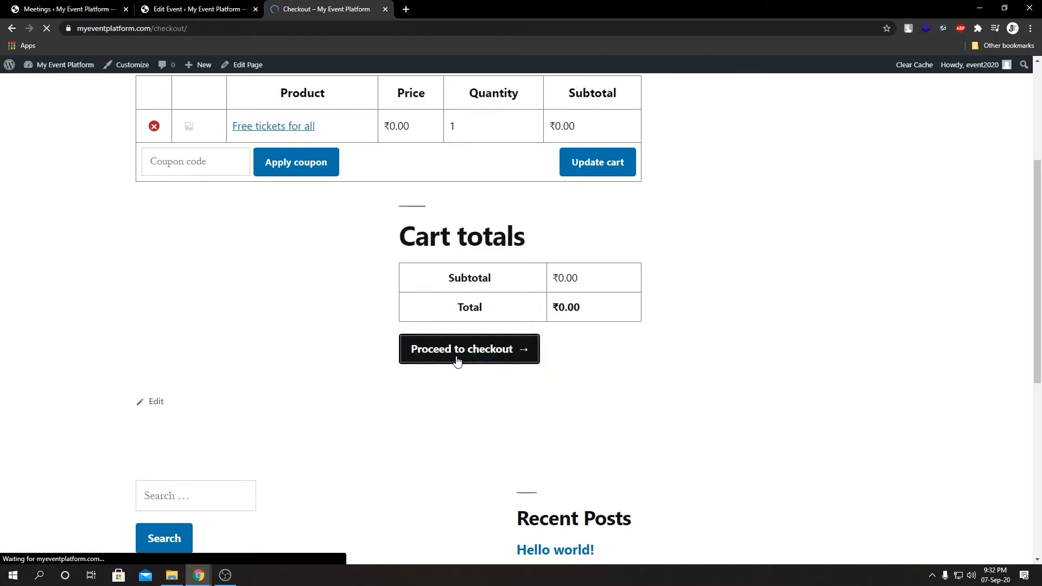
left_click(469, 349)
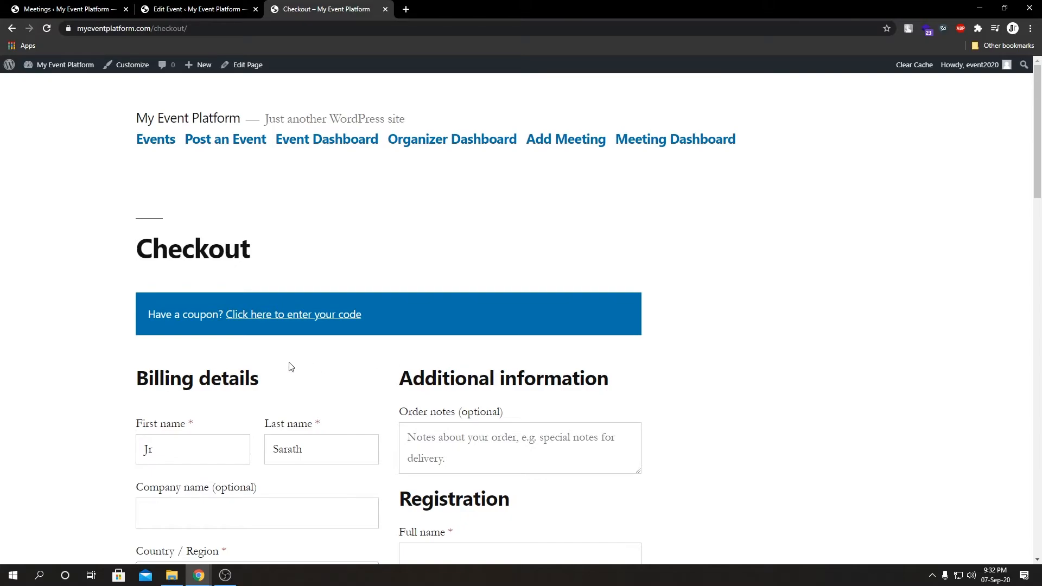
scroll("down", 3)
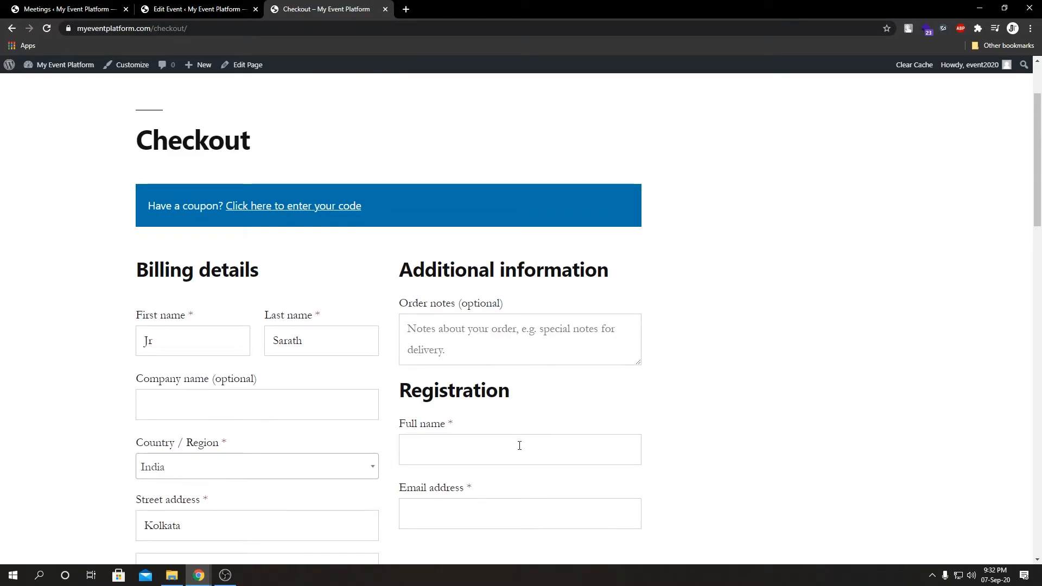
left_click(519, 449)
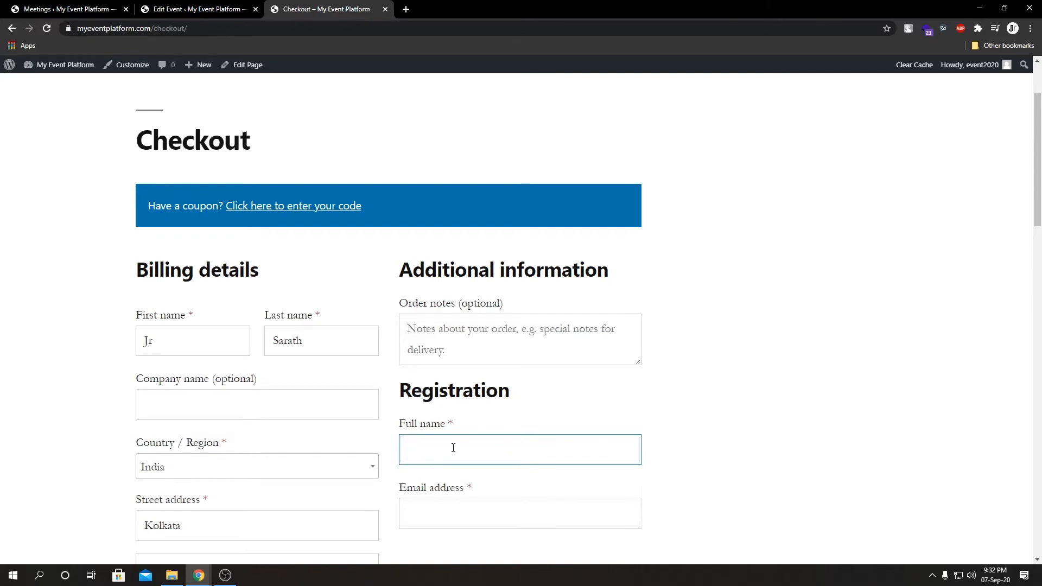
type("Jr Sarath")
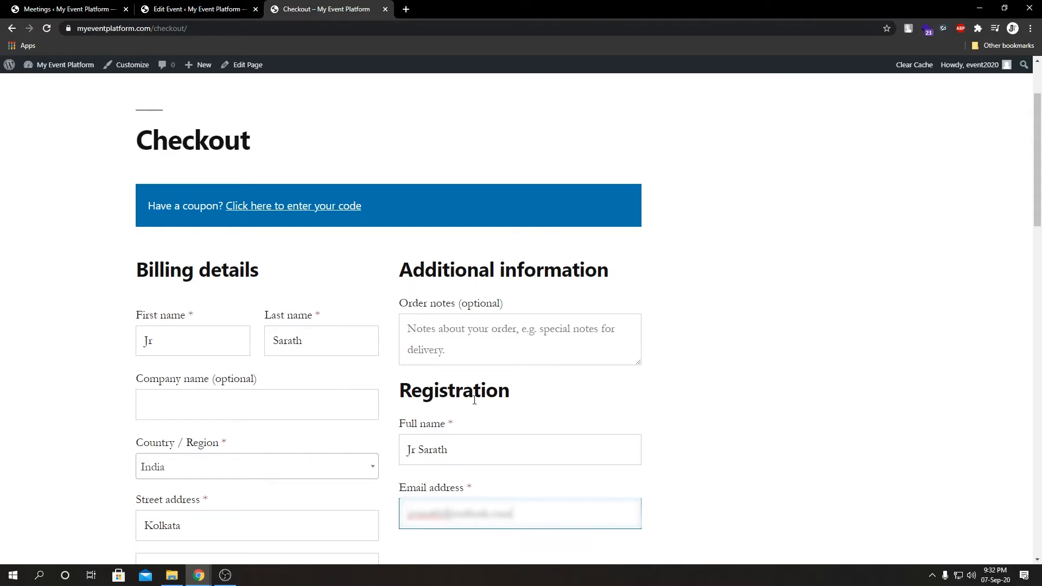
scroll("down", 3)
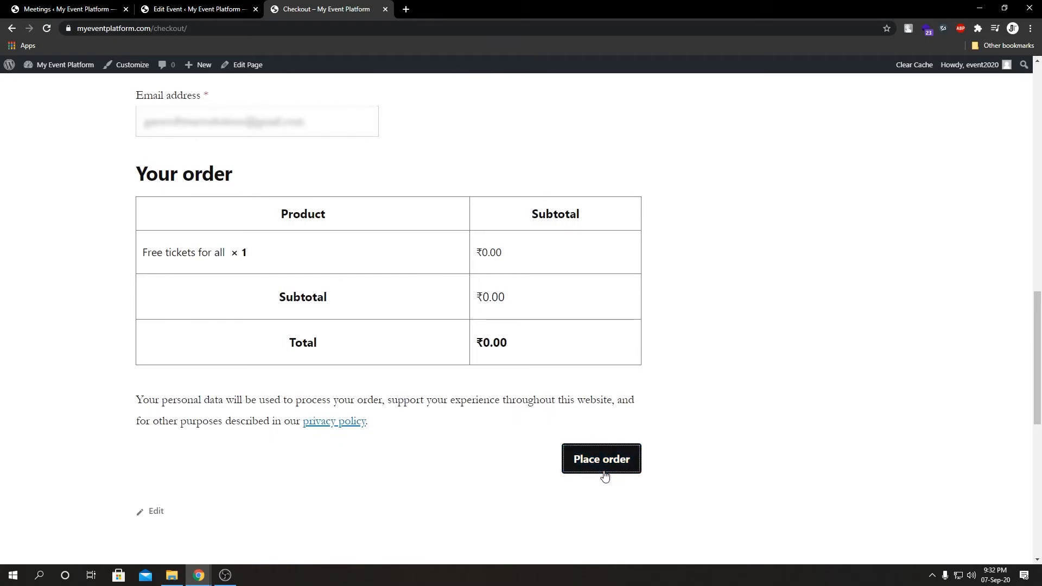
left_click(600, 458)
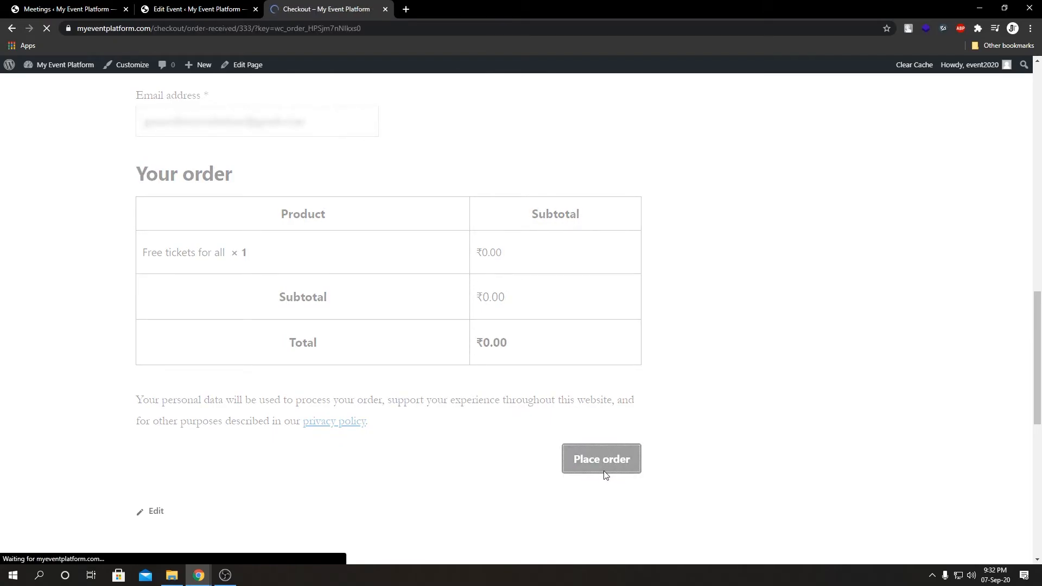
Review received order 333 down to its Order details with the meeting join link
left_click(600, 458)
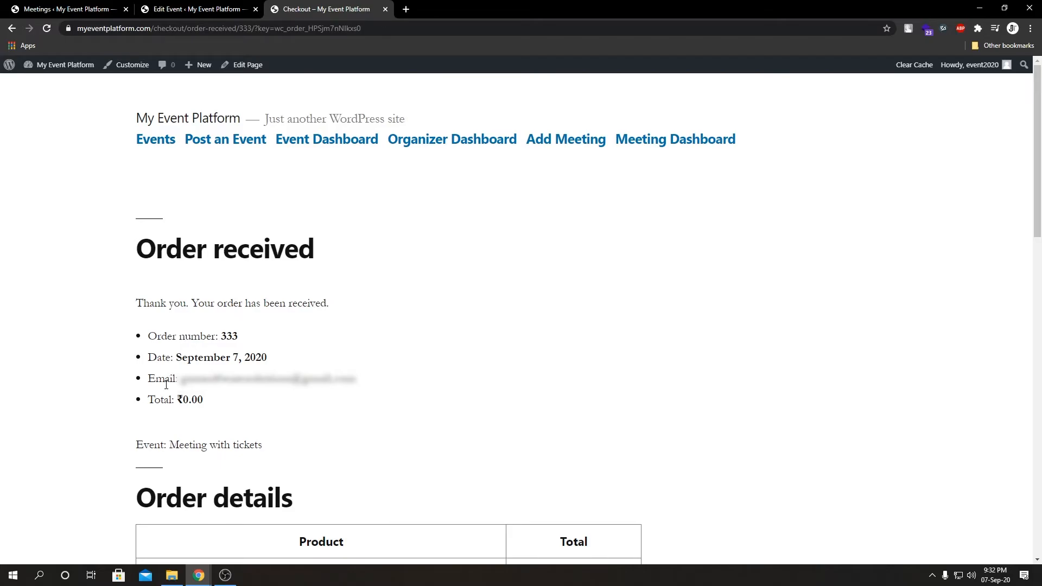
mouse_move(530, 407)
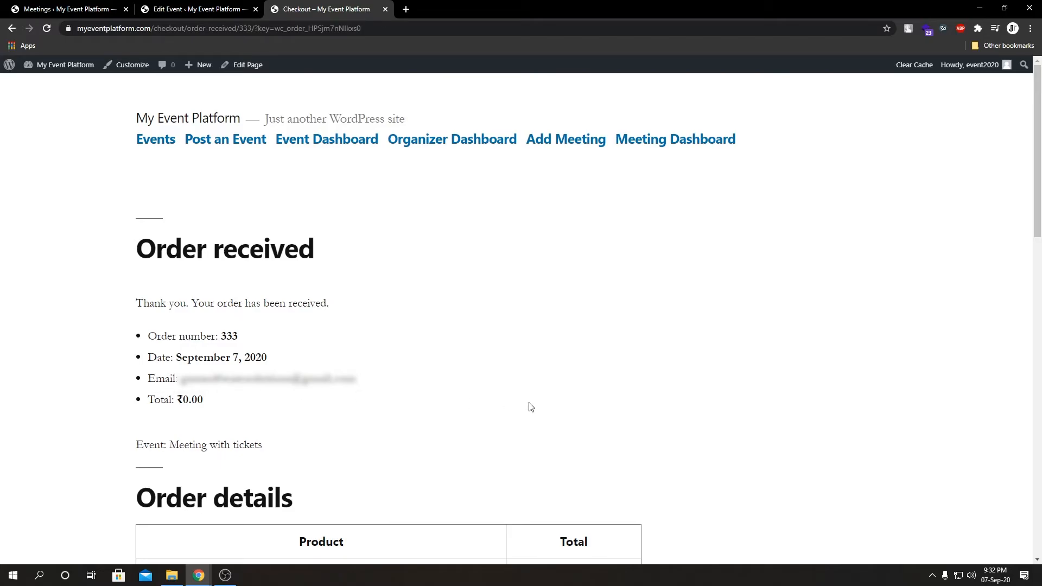
scroll("down", 3)
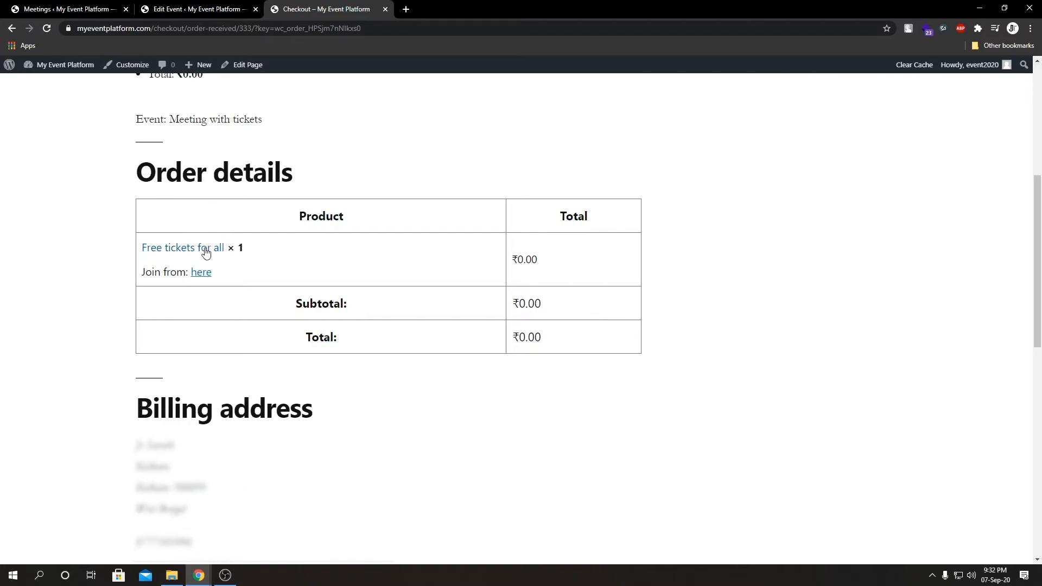
mouse_move(194, 259)
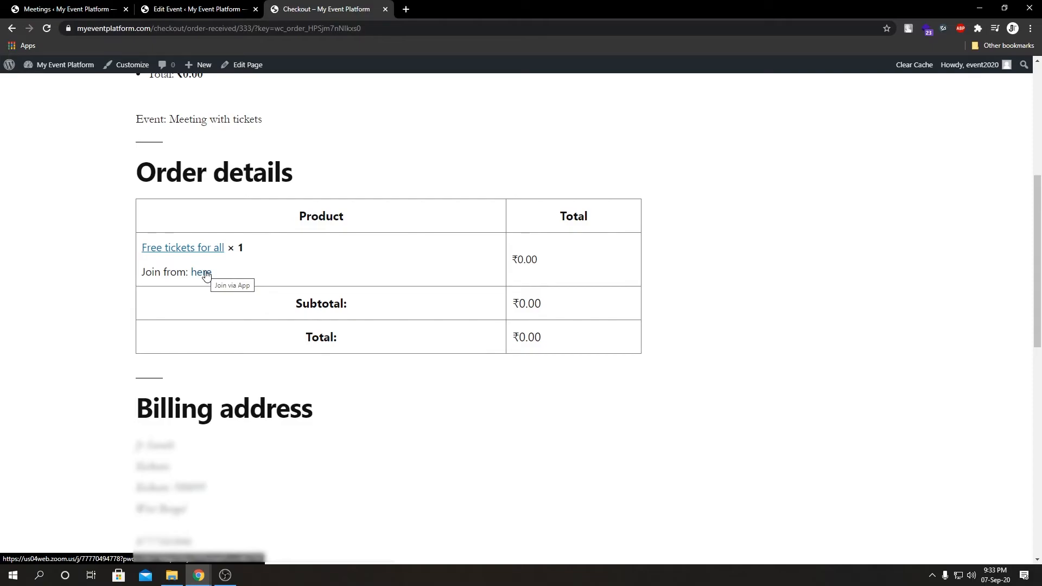
scroll("down", 3)
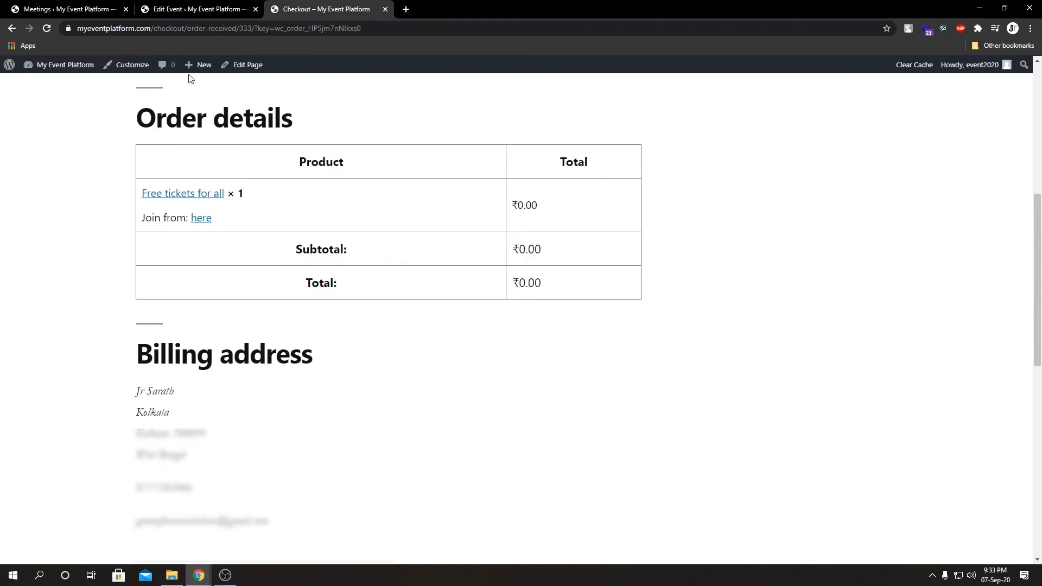
Navigate to the site's my-account URL to reach the My account dashboard
left_click(219, 28)
type("https://myeventplatform.com/my-acc")
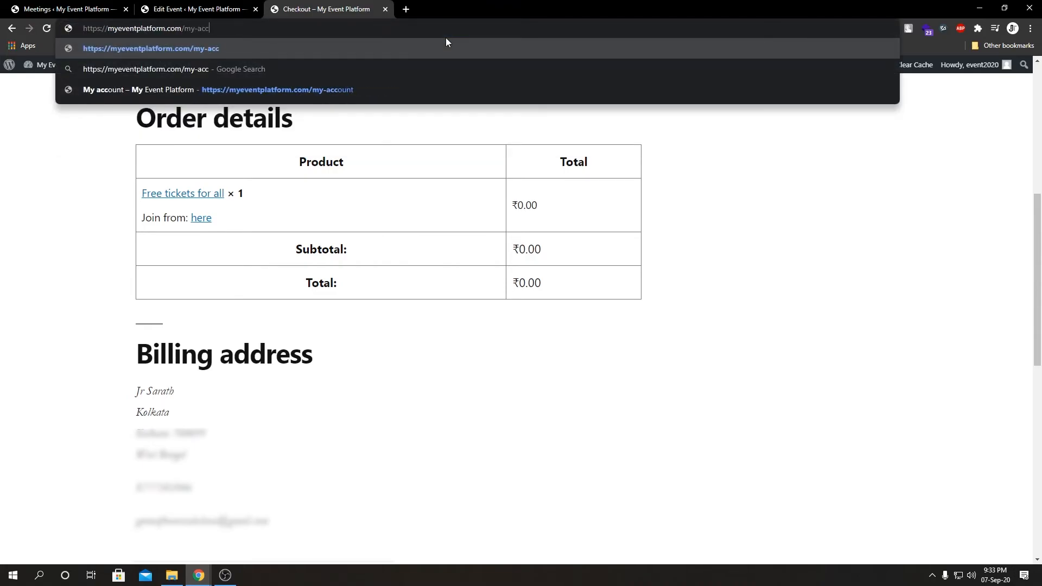
key("enter")
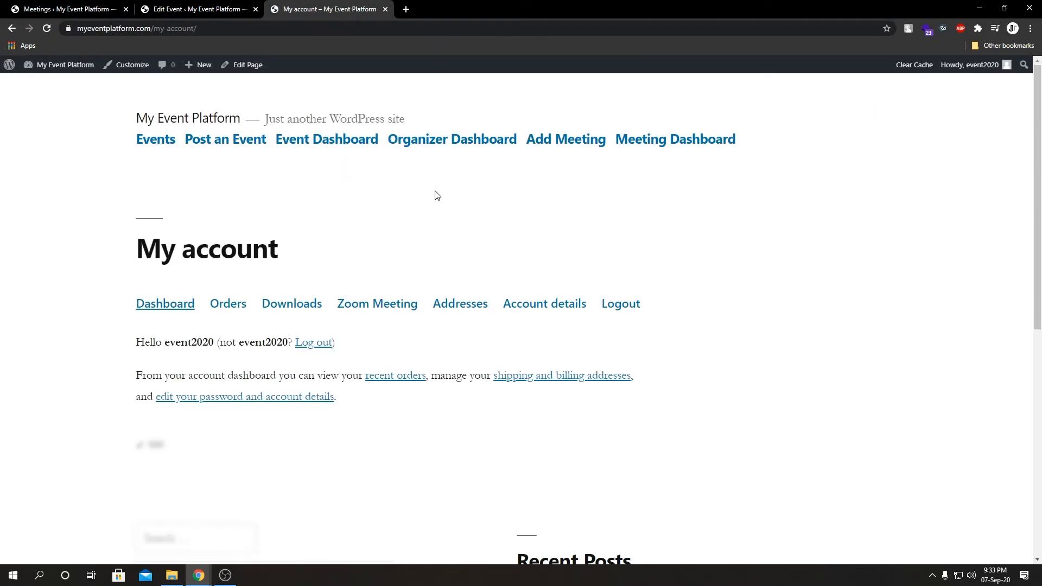
mouse_move(419, 197)
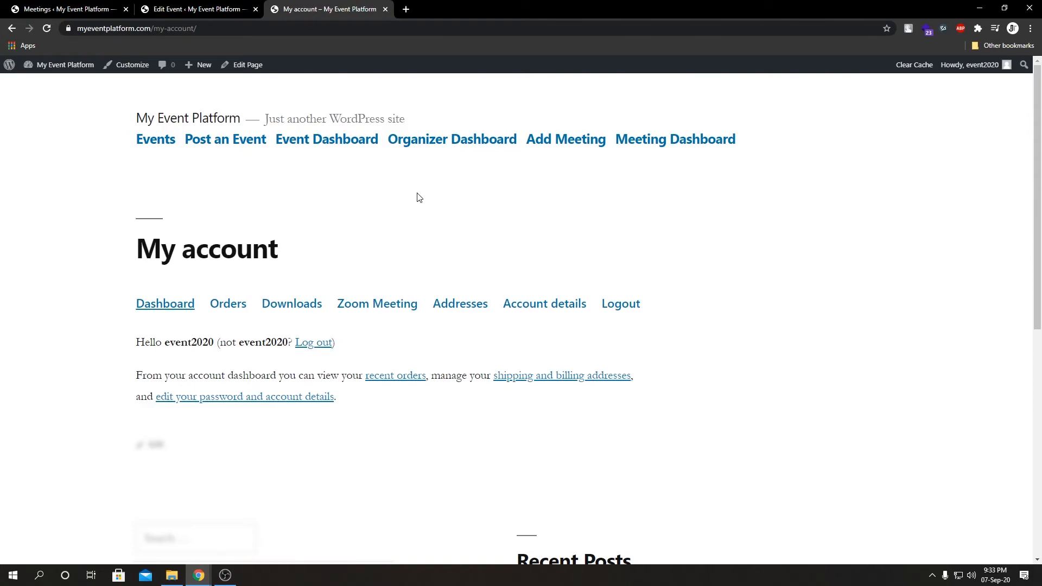
mouse_move(376, 304)
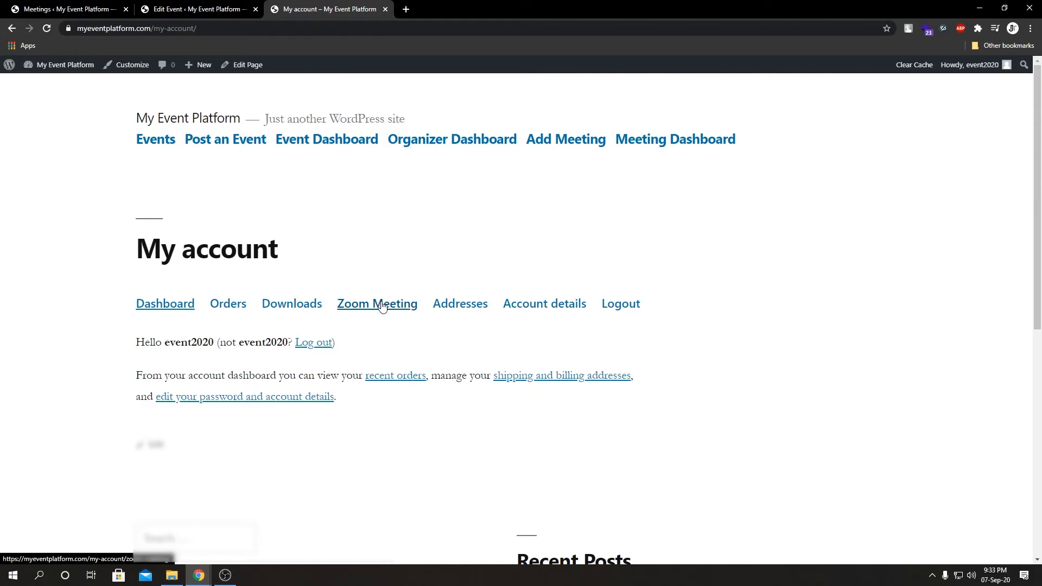
Show the account's Zoom Meeting list with order 333 for 'Meeting with registration' on September 8, 2020
left_click(377, 303)
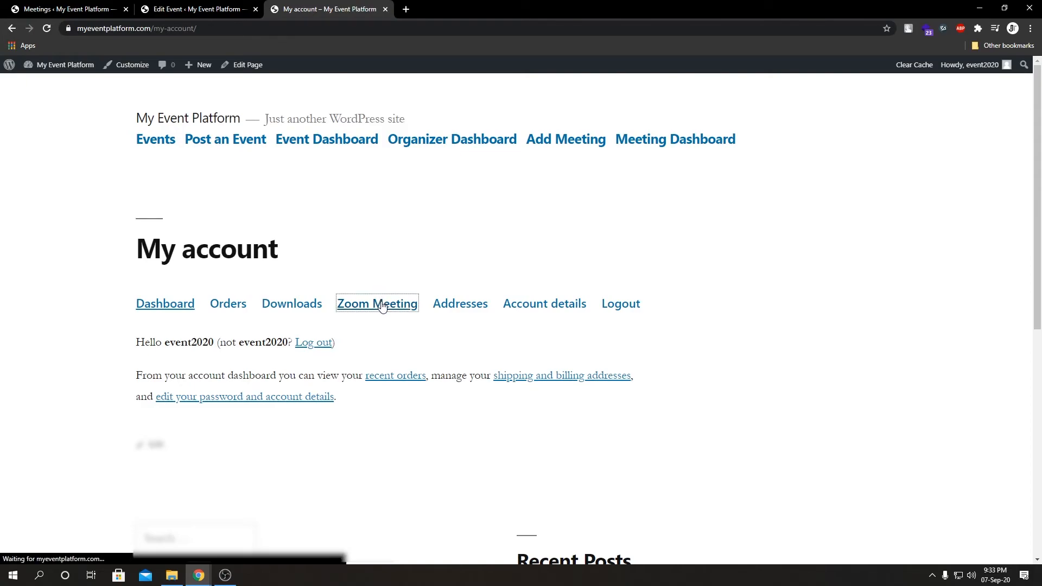
left_click(377, 304)
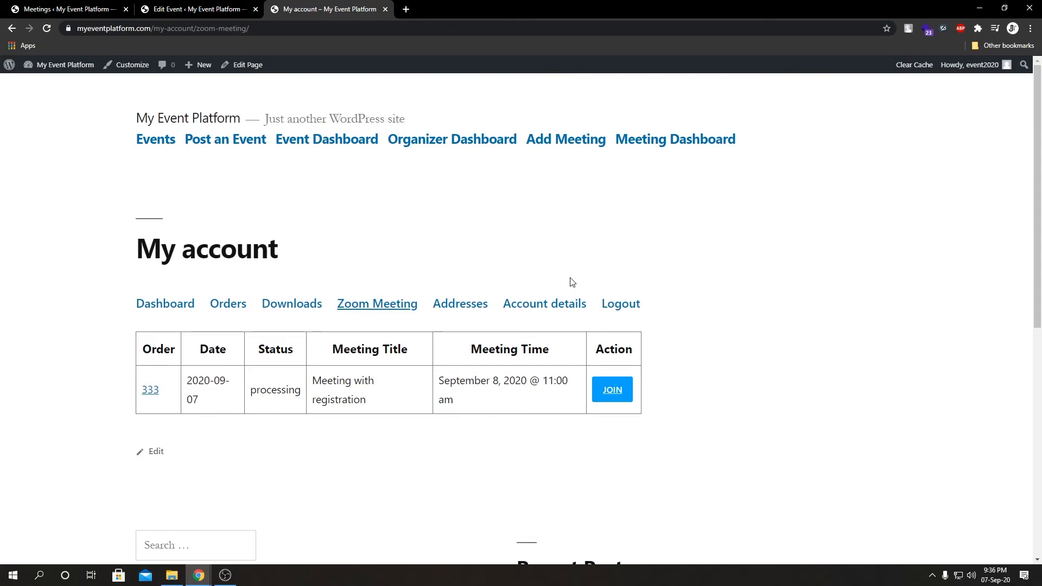
mouse_move(238, 422)
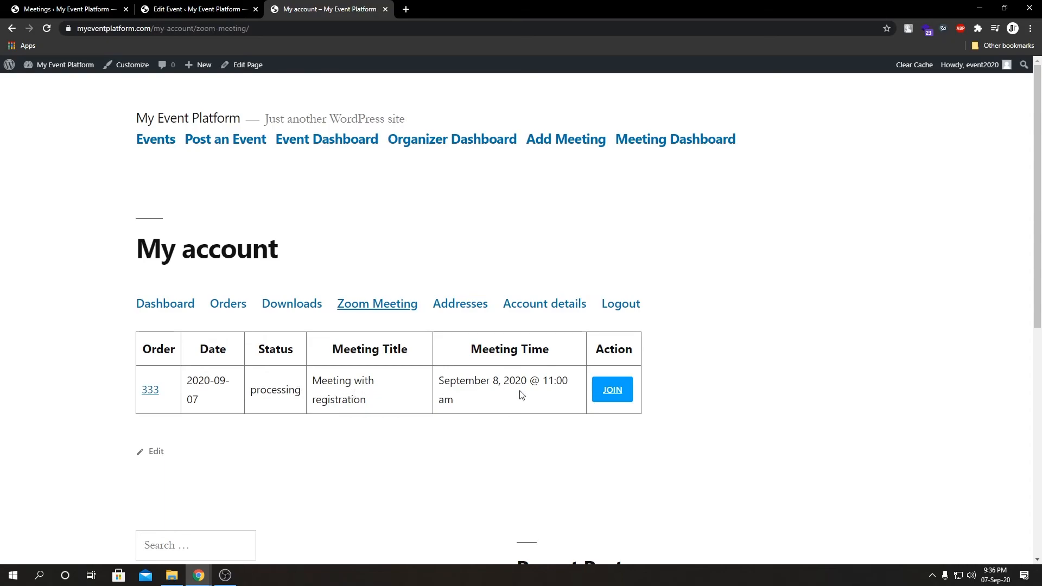
mouse_move(301, 352)
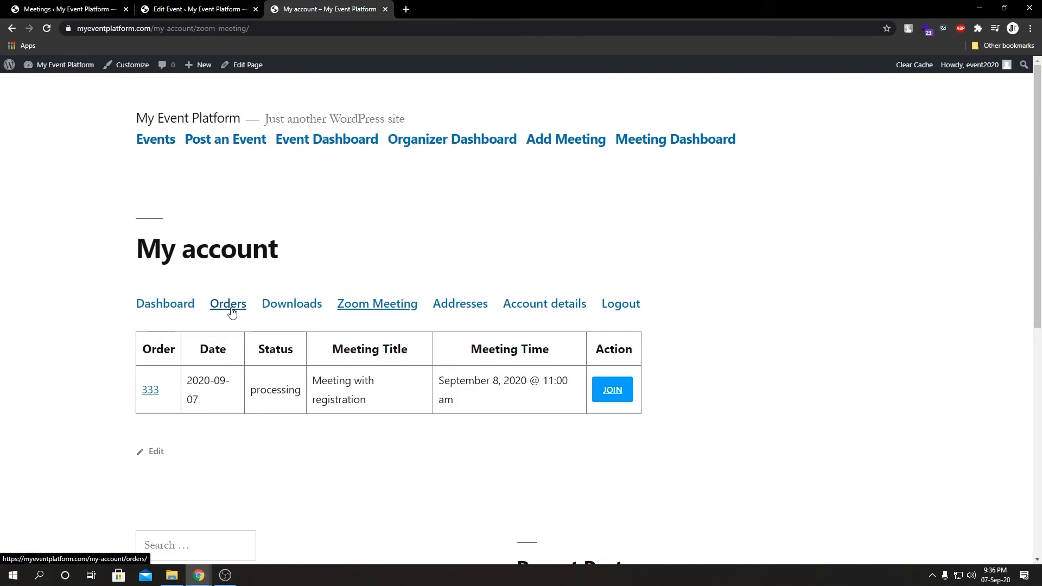
View order 333's details from the account's Orders list, including the free ticket's join link
left_click(228, 304)
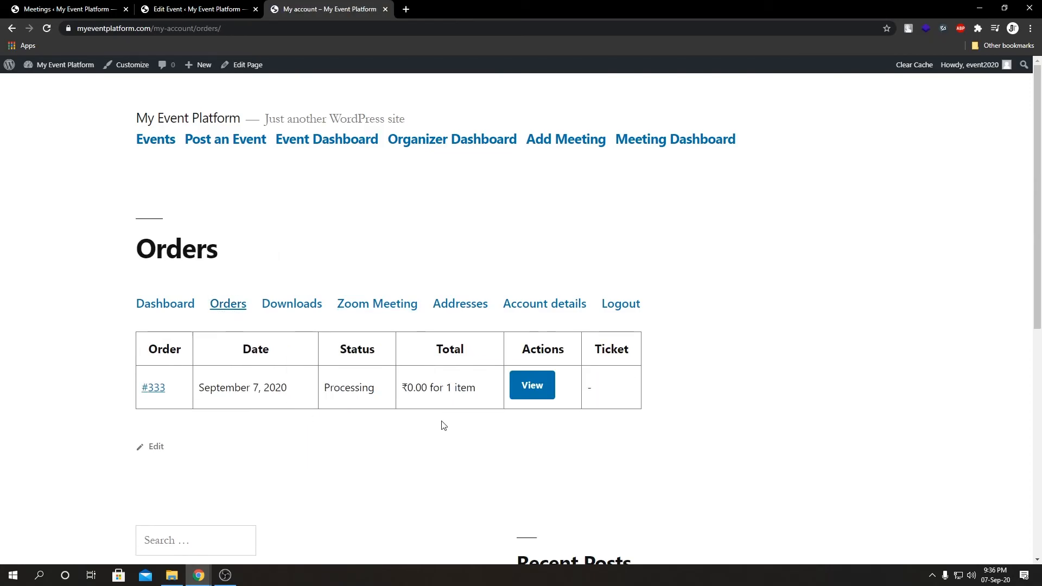
left_click(531, 385)
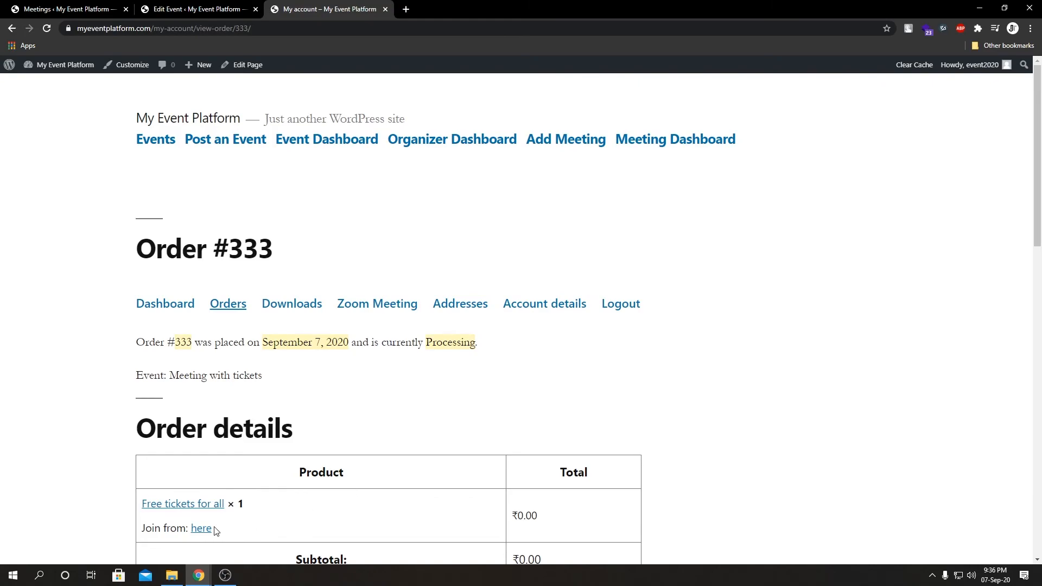
mouse_move(202, 529)
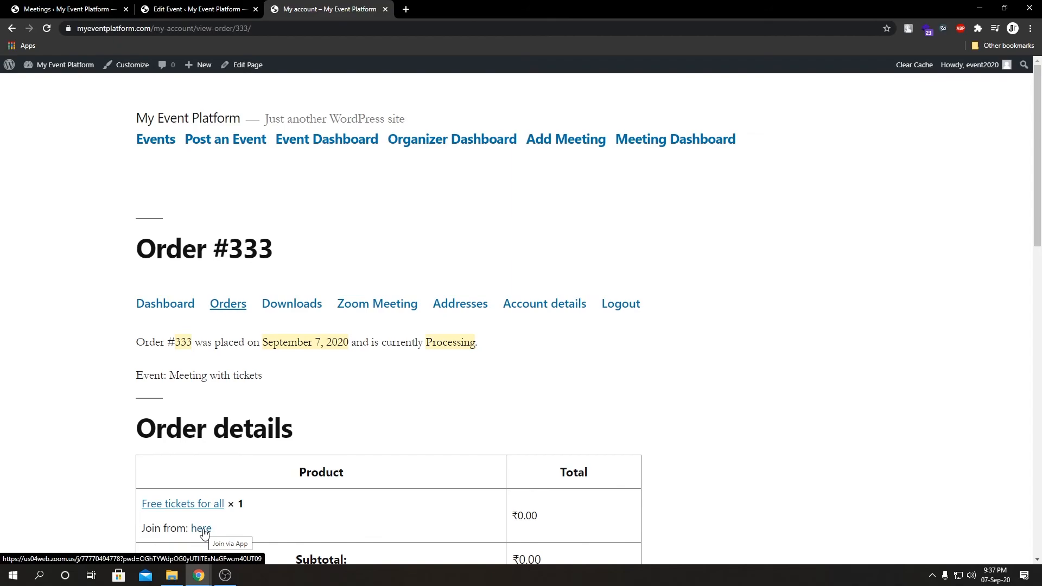
mouse_move(507, 416)
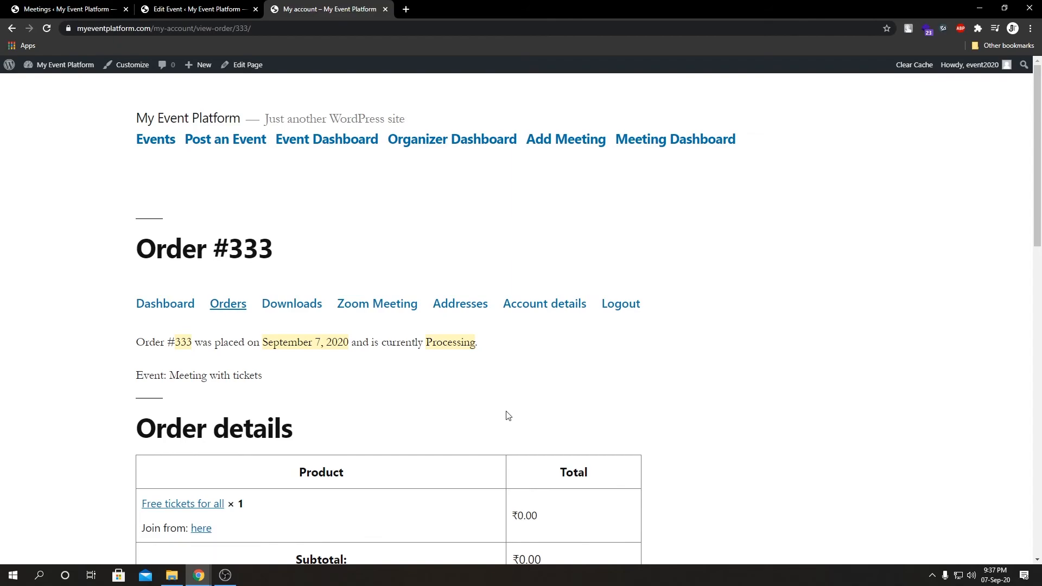